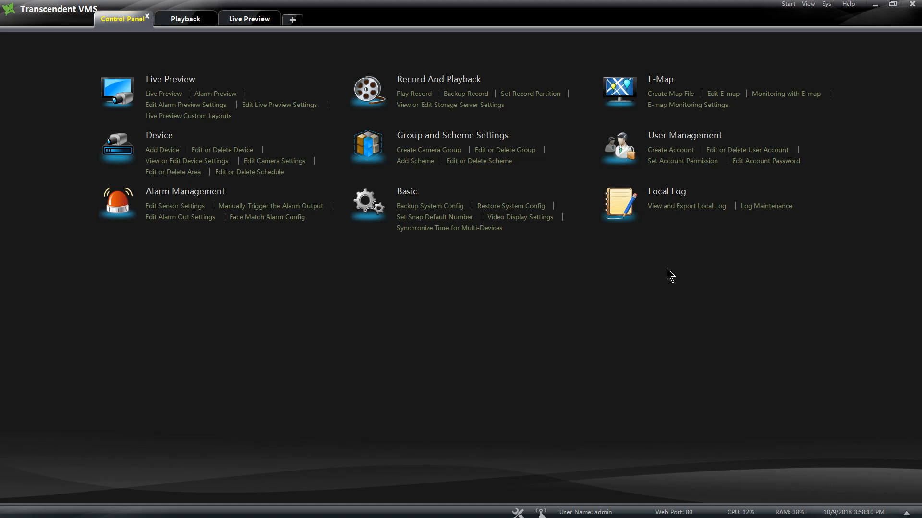
mouse_move(594, 320)
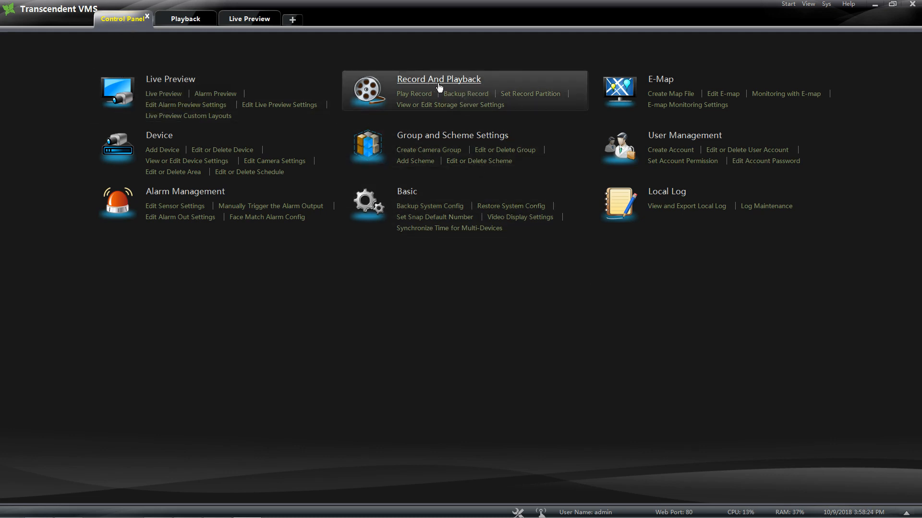
mouse_move(185, 18)
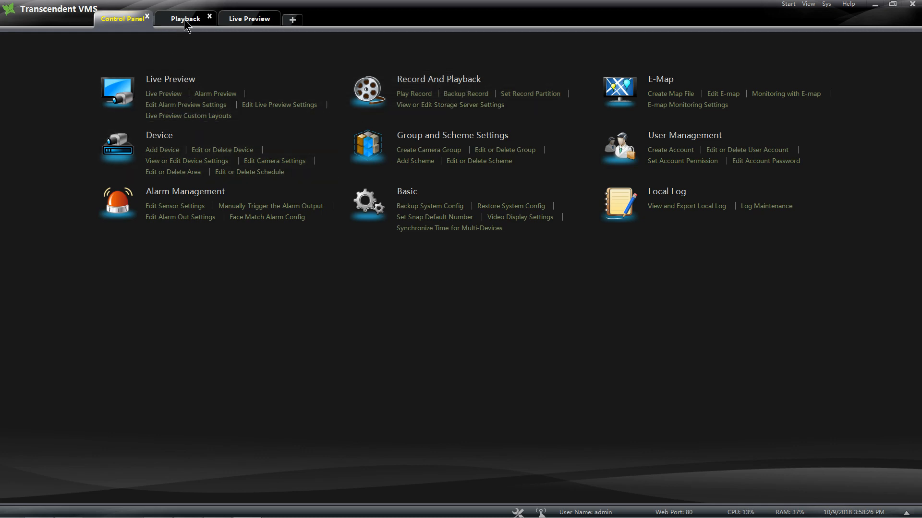
Switch to Playback for 2018-10-09 recordings with synchronized camera playback enabled.
click(185, 18)
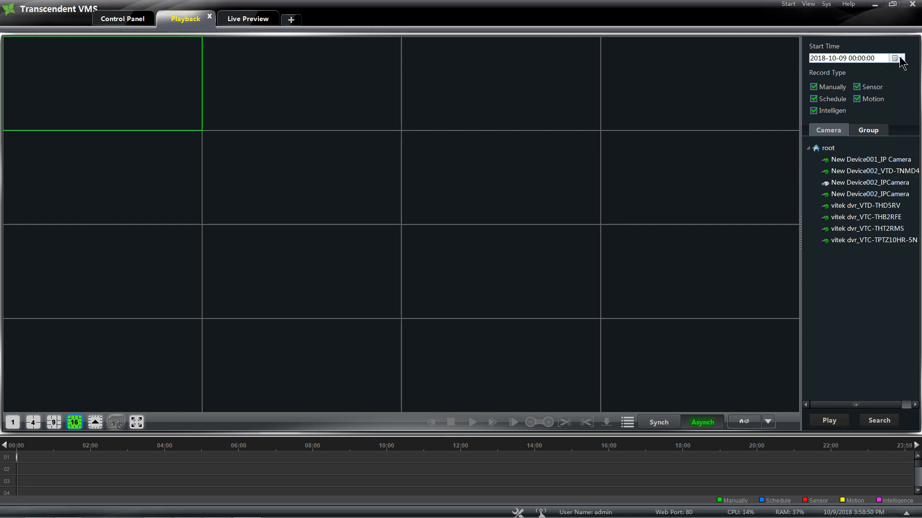
click(818, 57)
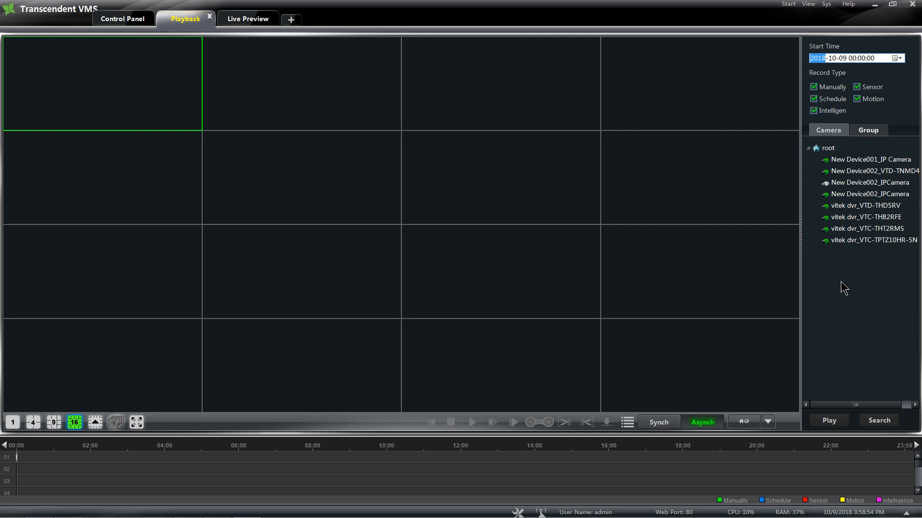
click(658, 422)
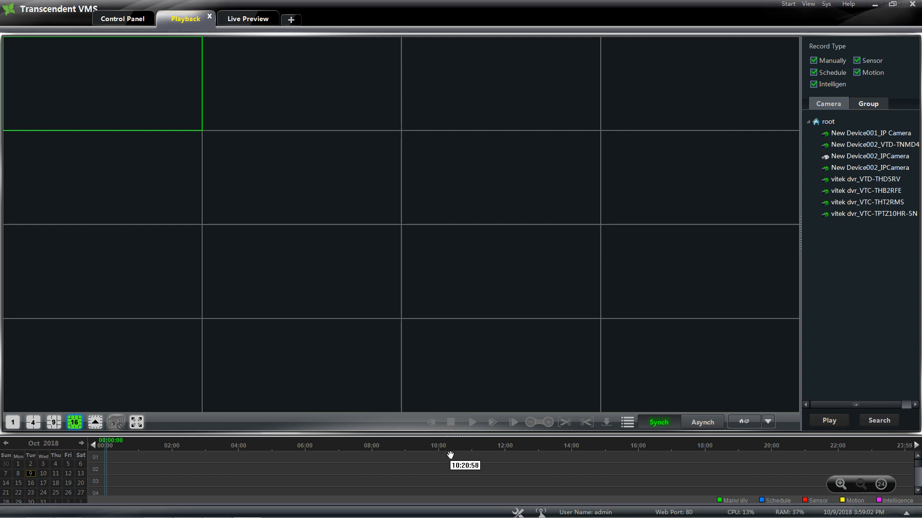
mouse_move(562, 476)
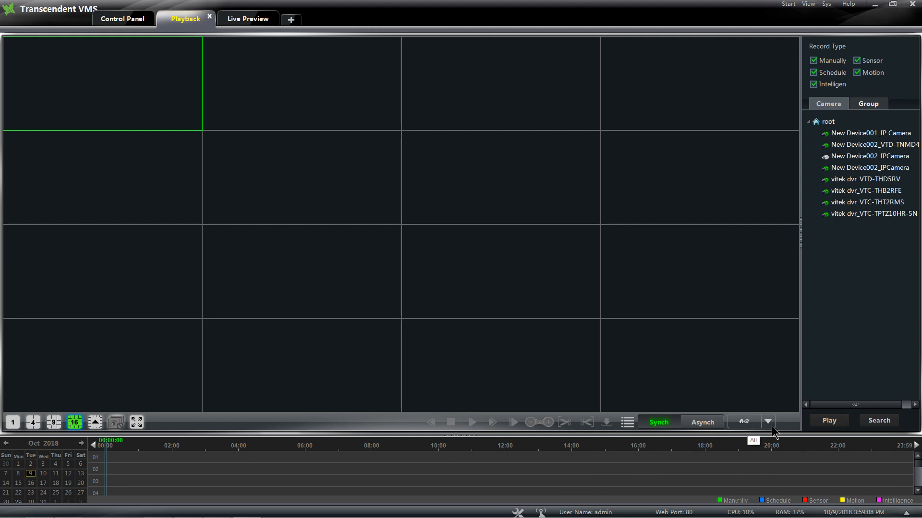
click(766, 421)
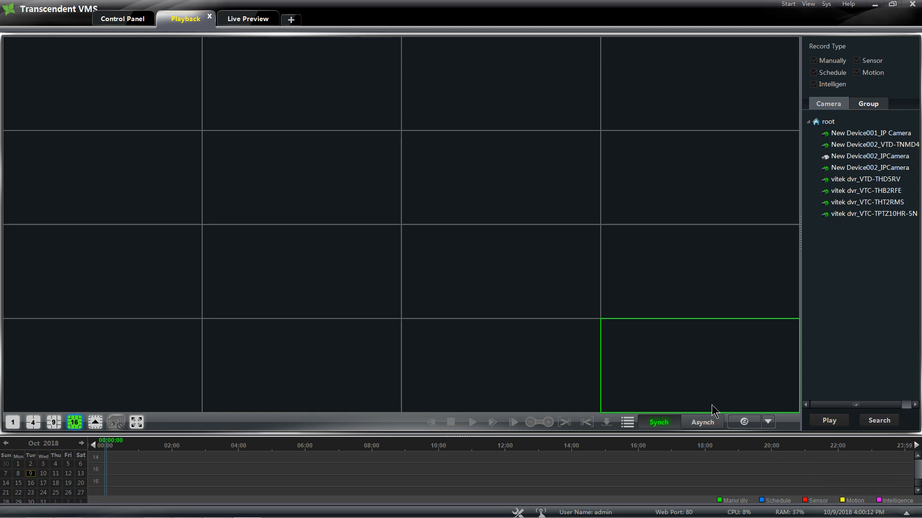
mouse_move(744, 422)
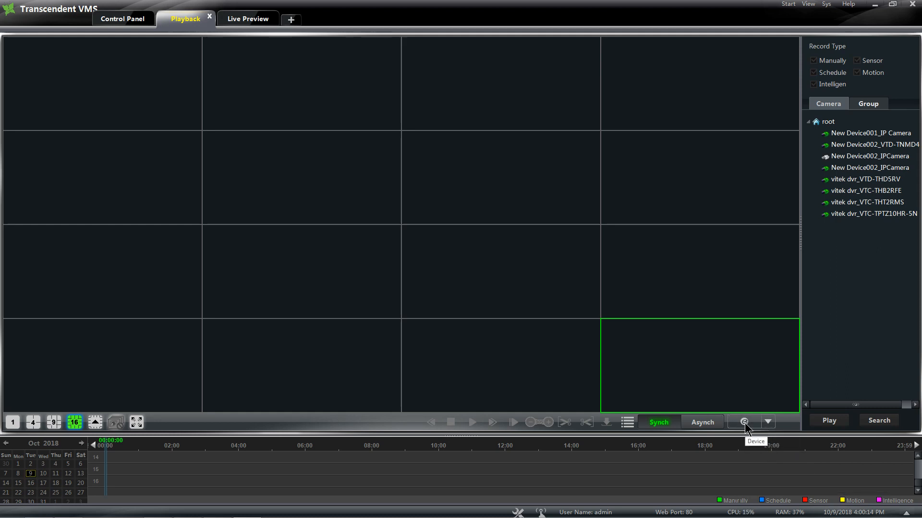
mouse_move(749, 427)
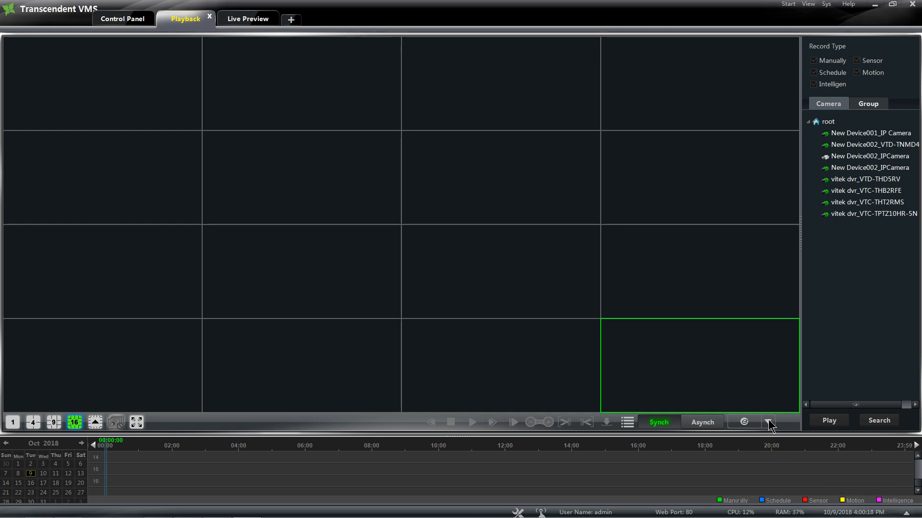
click(743, 422)
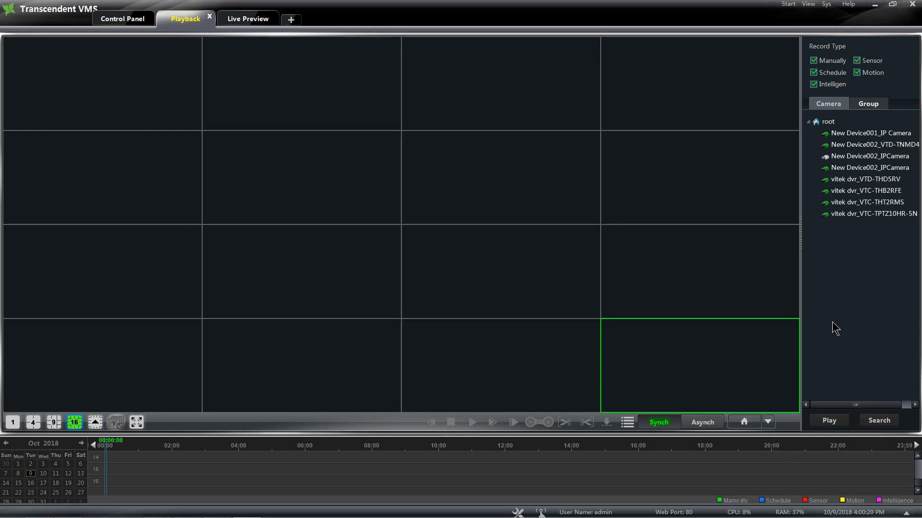
mouse_move(837, 272)
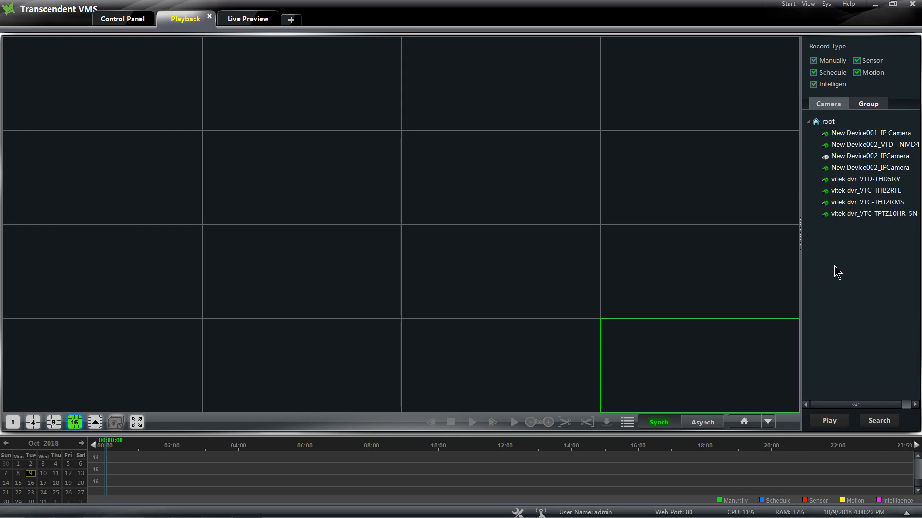
mouse_move(818, 295)
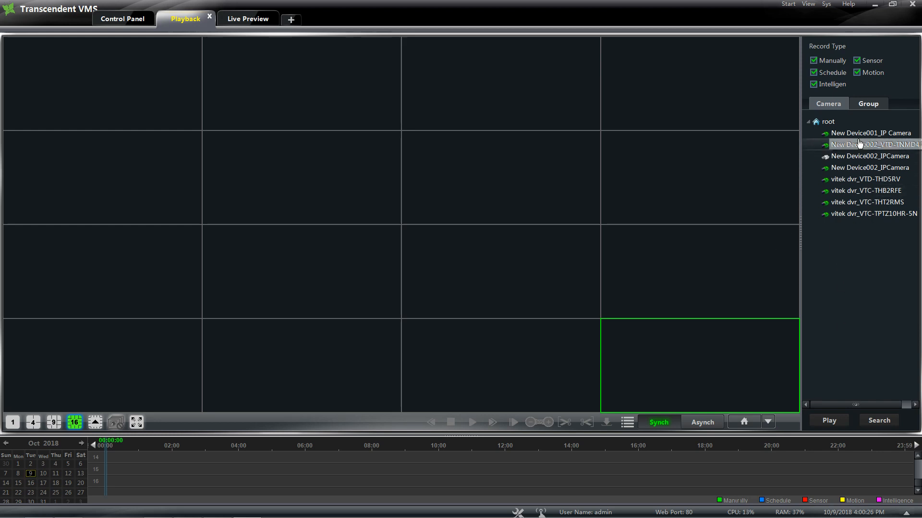
click(101, 83)
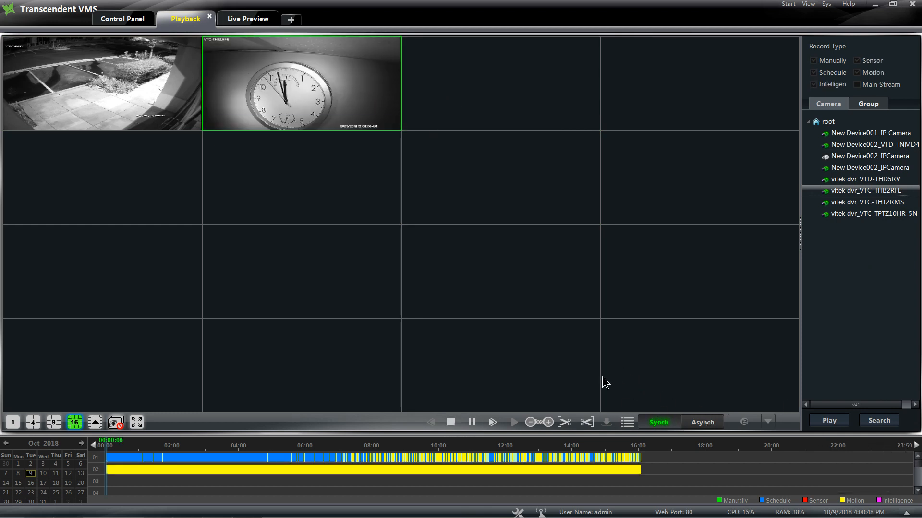
mouse_move(566, 466)
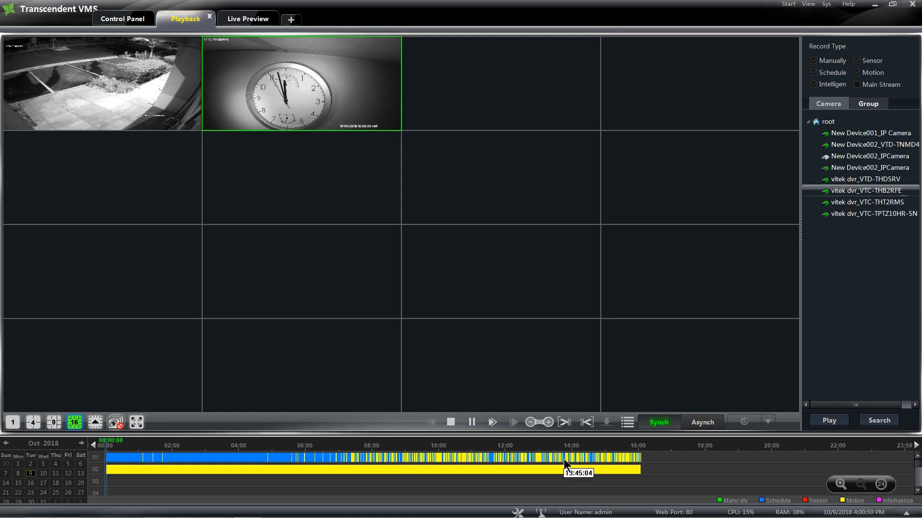
click(590, 457)
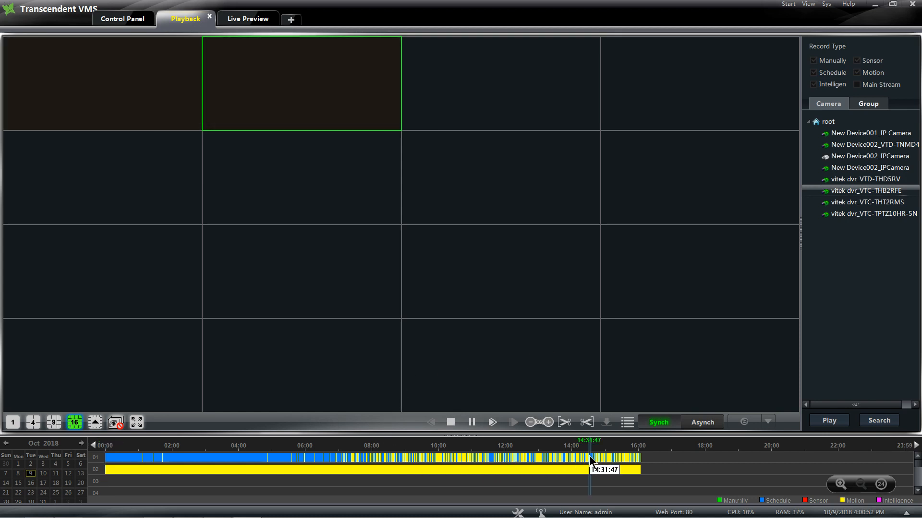
click(492, 422)
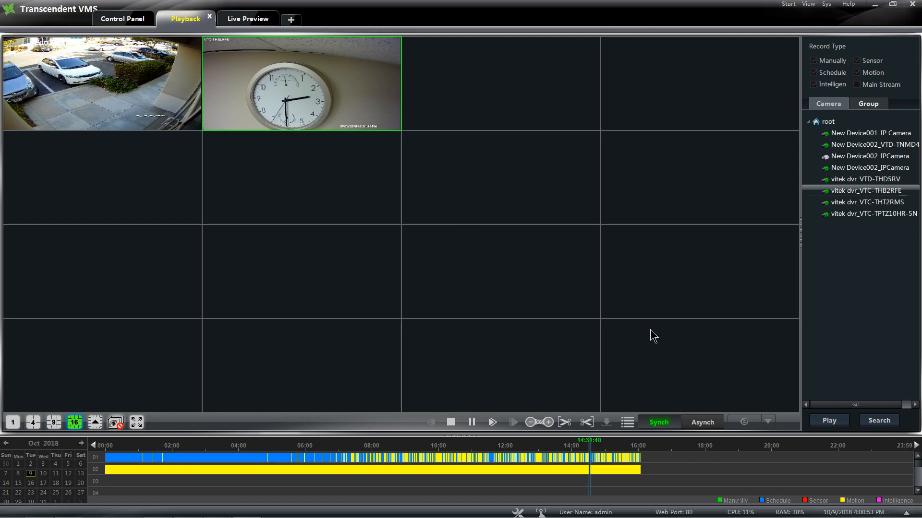
mouse_move(359, 68)
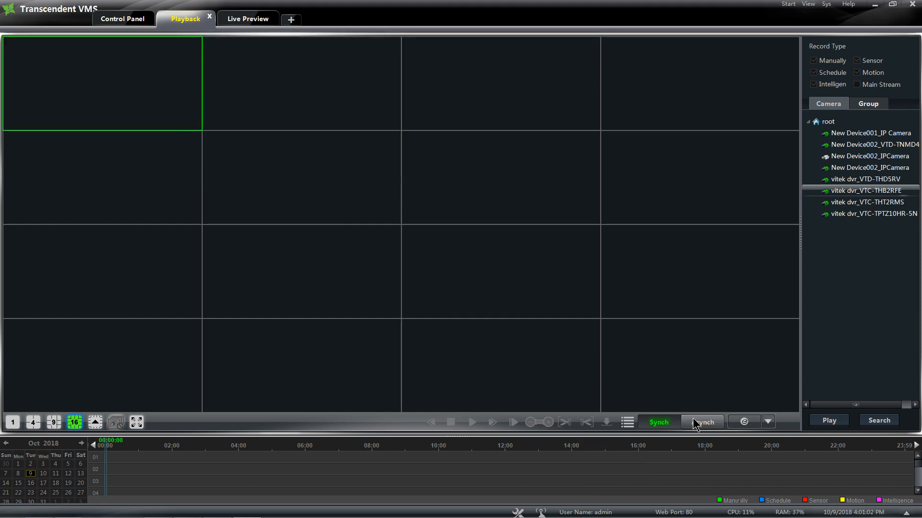
click(703, 422)
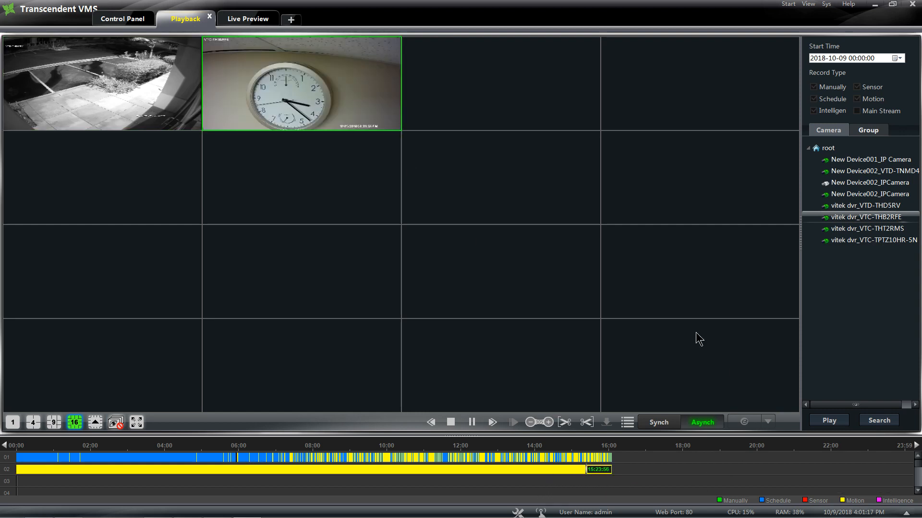
click(491, 423)
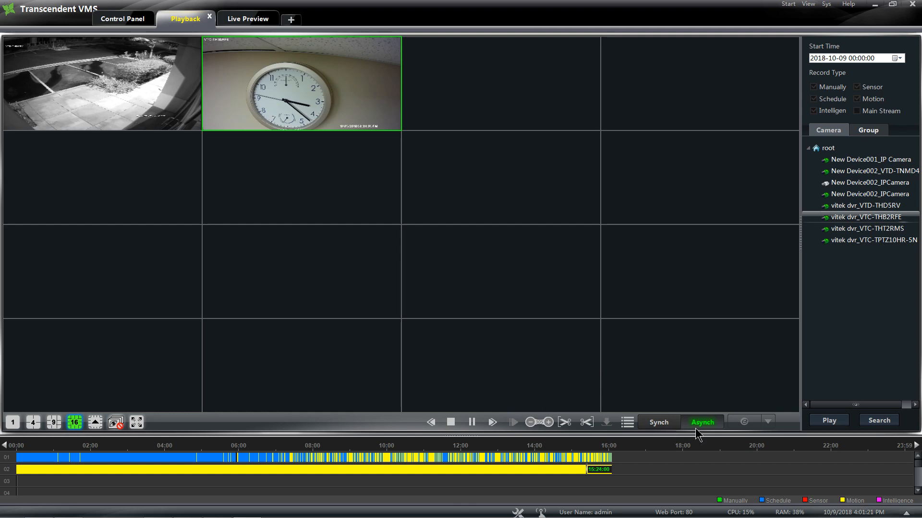
right_click(301, 83)
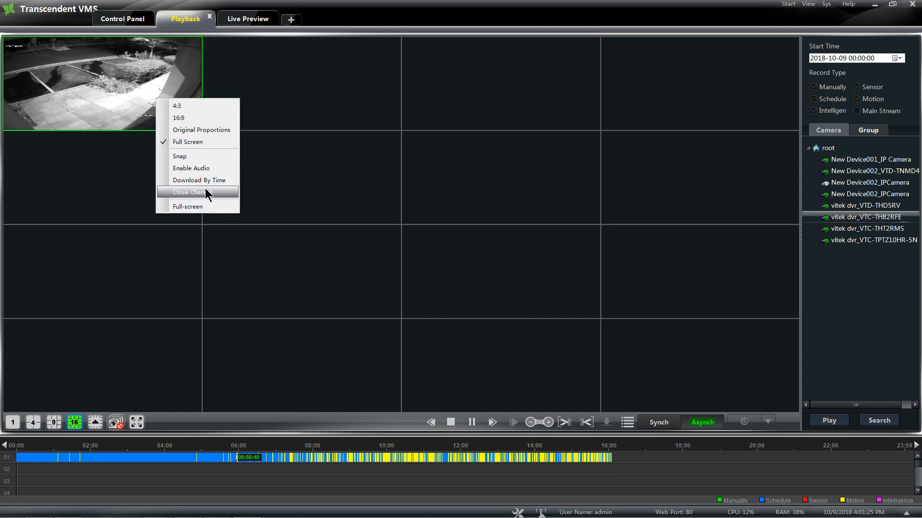
click(190, 192)
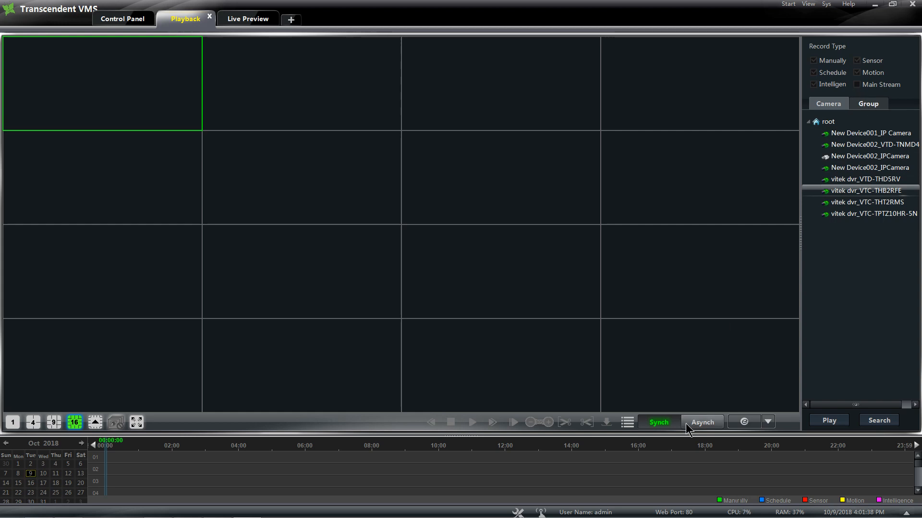
Use Main Stream via Asynch mode, then play the yard and clock cameras together near 14:49.
click(701, 422)
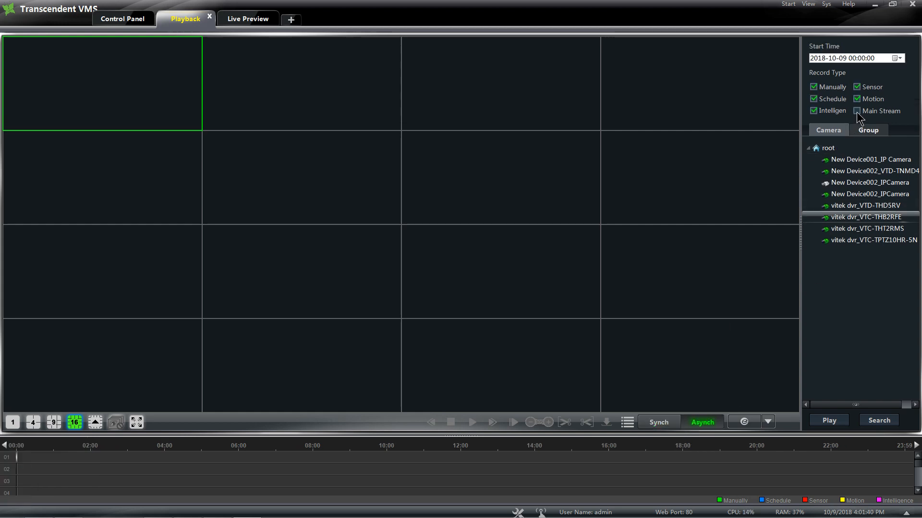
click(857, 112)
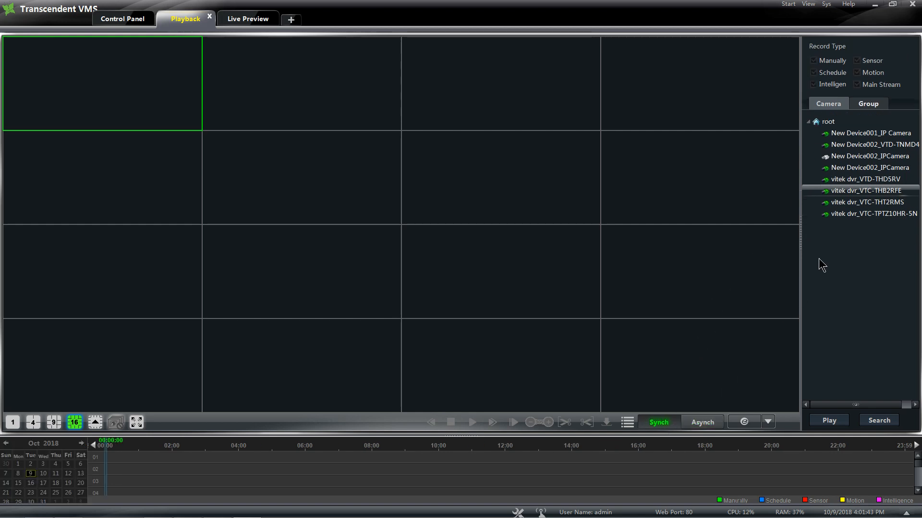
mouse_move(864, 182)
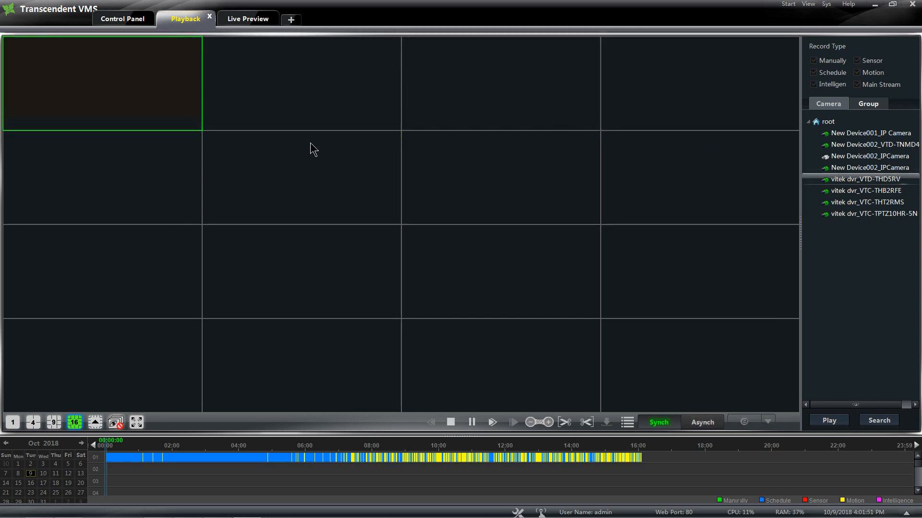
click(492, 422)
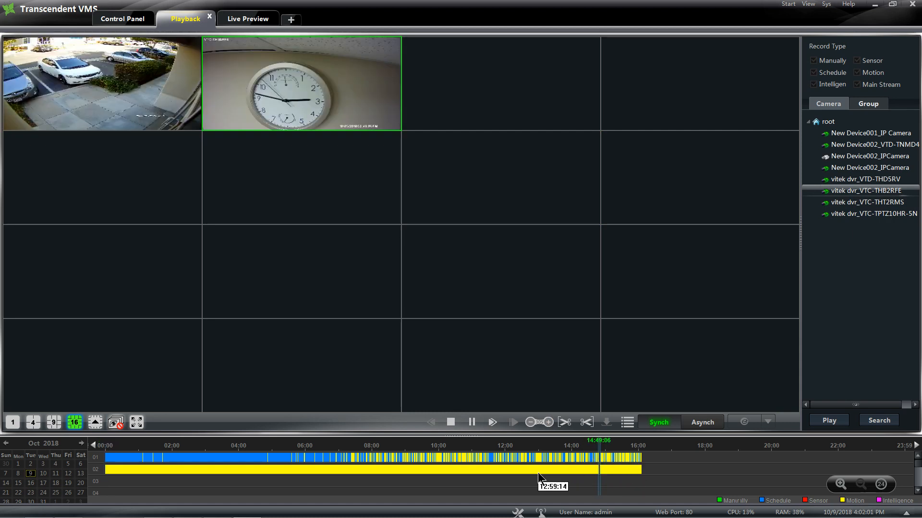
mouse_move(567, 472)
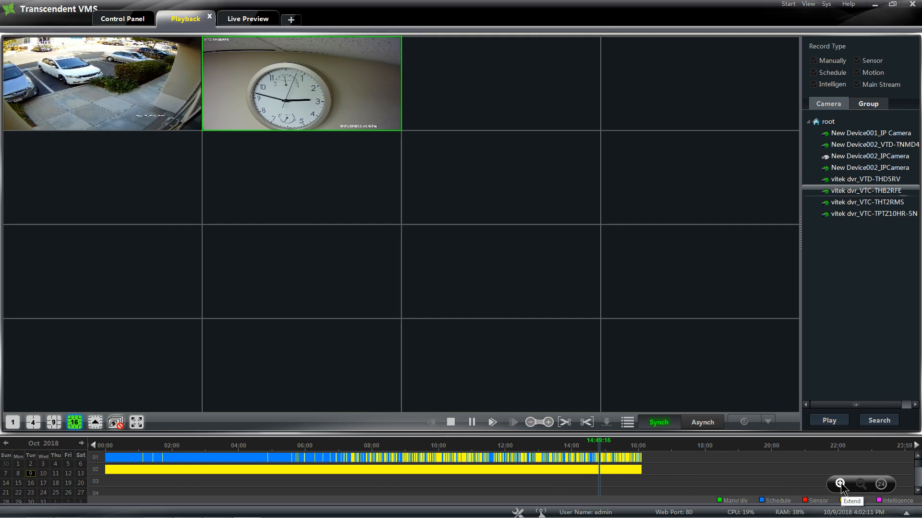
Zoom the timeline in until it spans roughly 14:30 to 15:03 around 14:49.
click(839, 484)
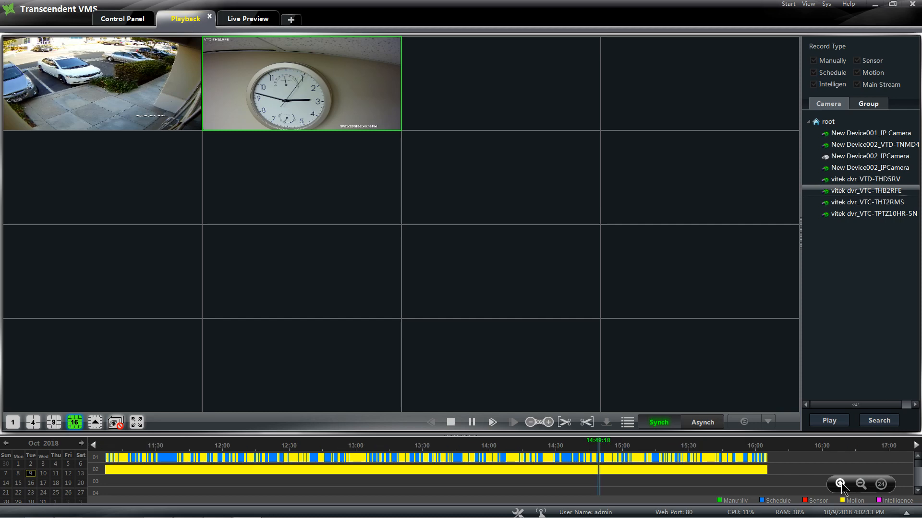
click(839, 484)
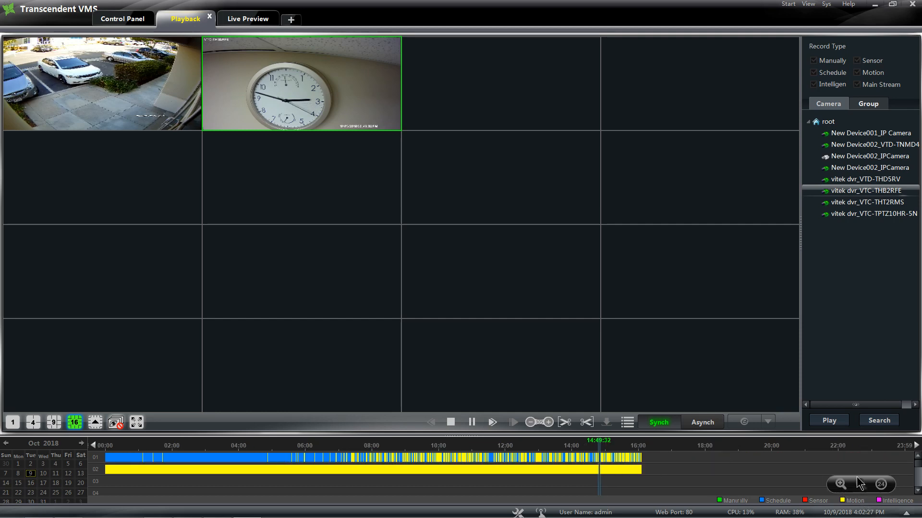
click(839, 484)
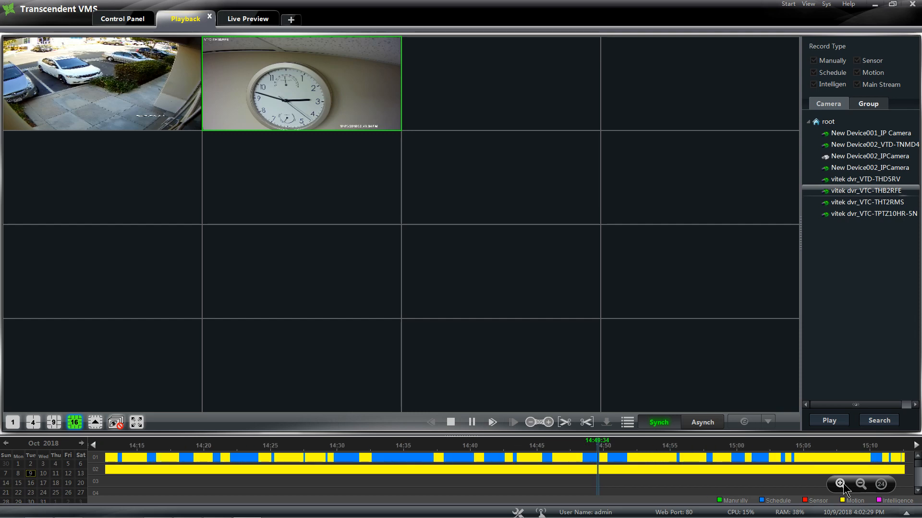
click(839, 484)
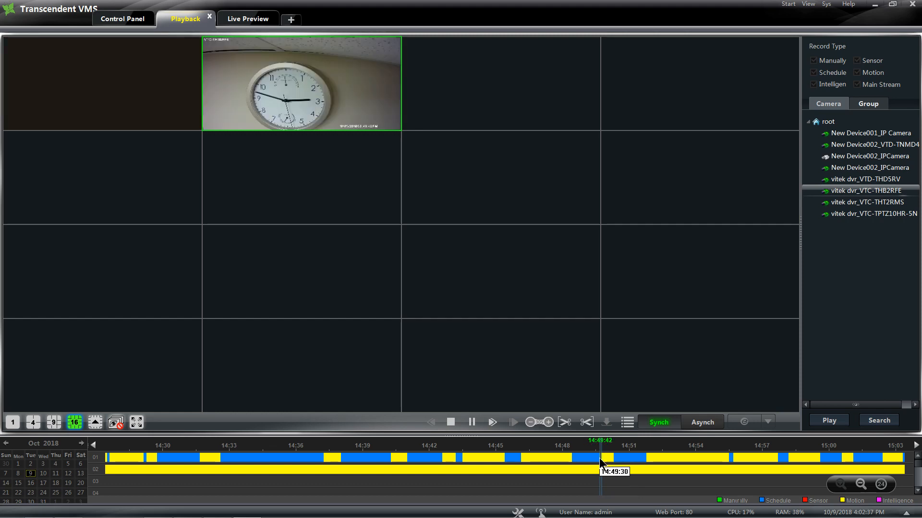
Mark backup start at 14:49 and end just past 14:50, then begin the backup.
click(564, 423)
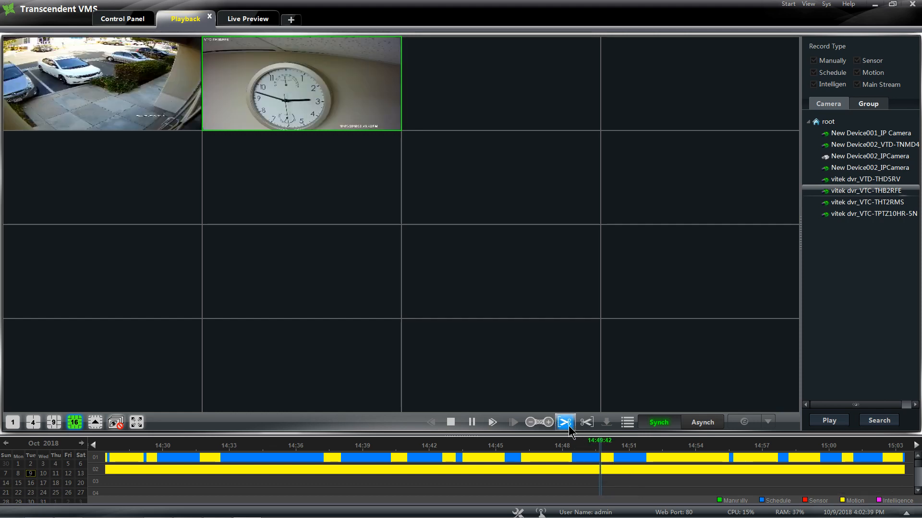
mouse_move(564, 422)
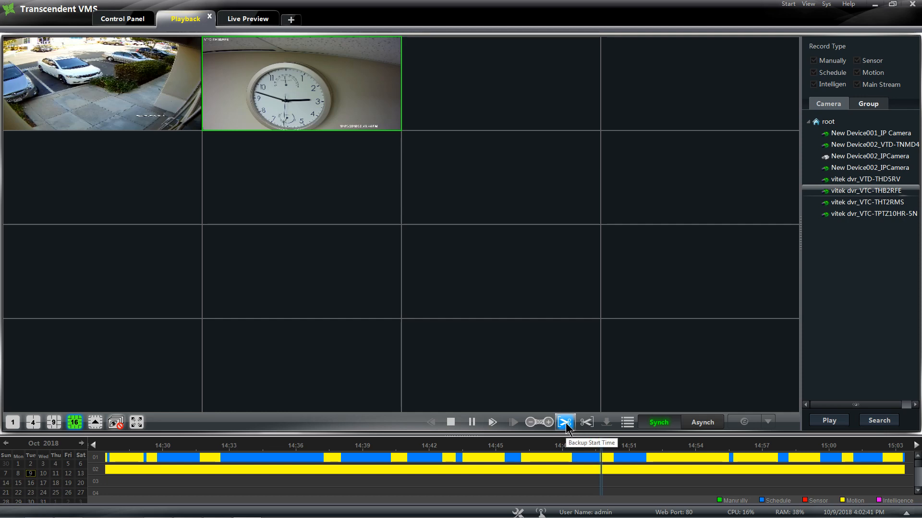
click(564, 423)
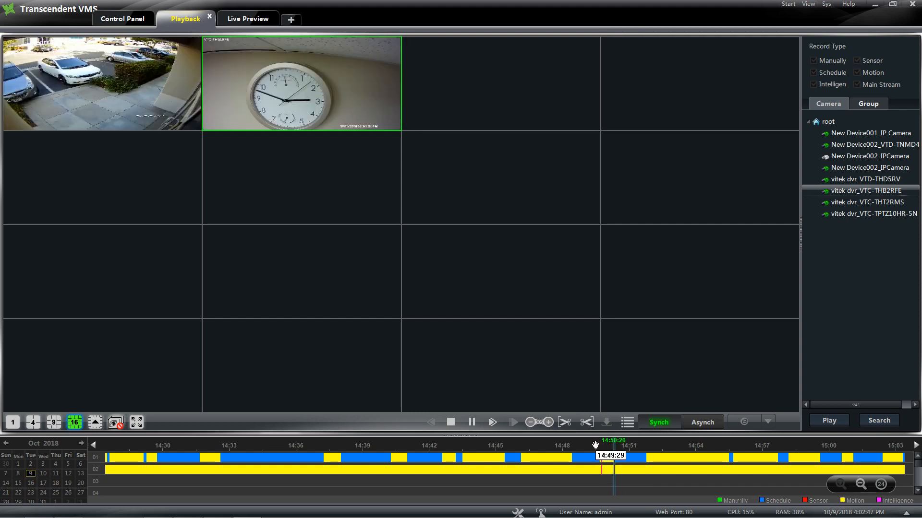
click(585, 422)
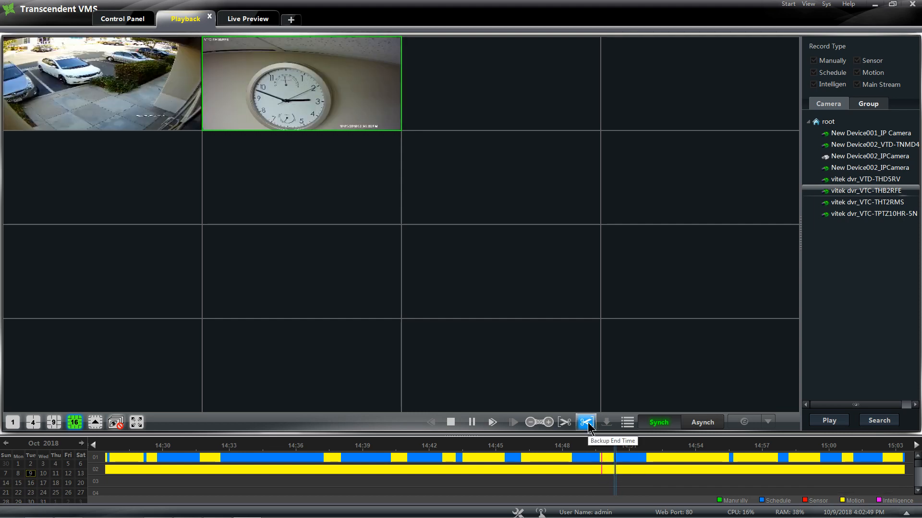
click(586, 423)
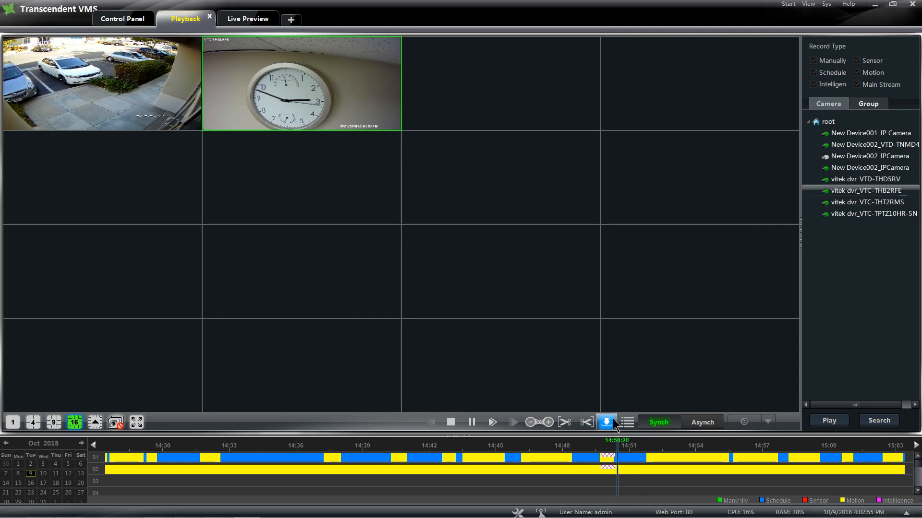
click(606, 422)
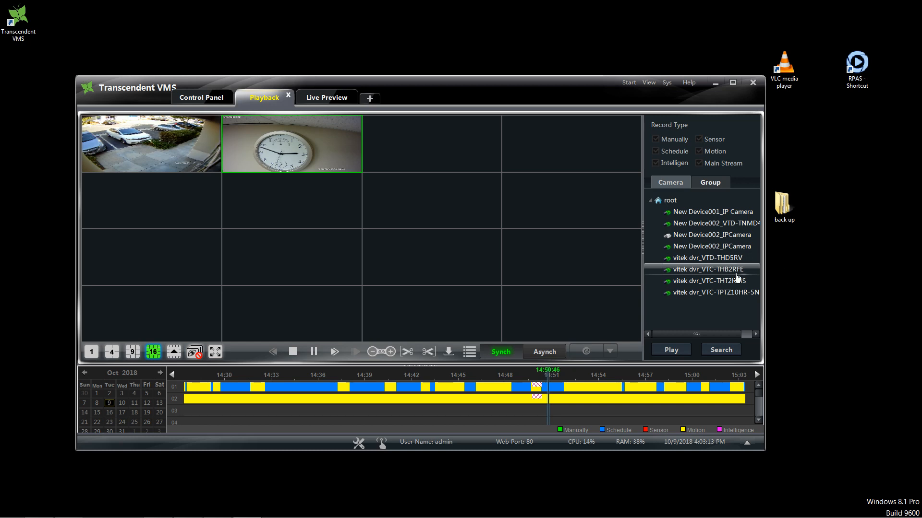
Export the marked clip as AVI files to the Desktop 'back up' folder.
click(449, 351)
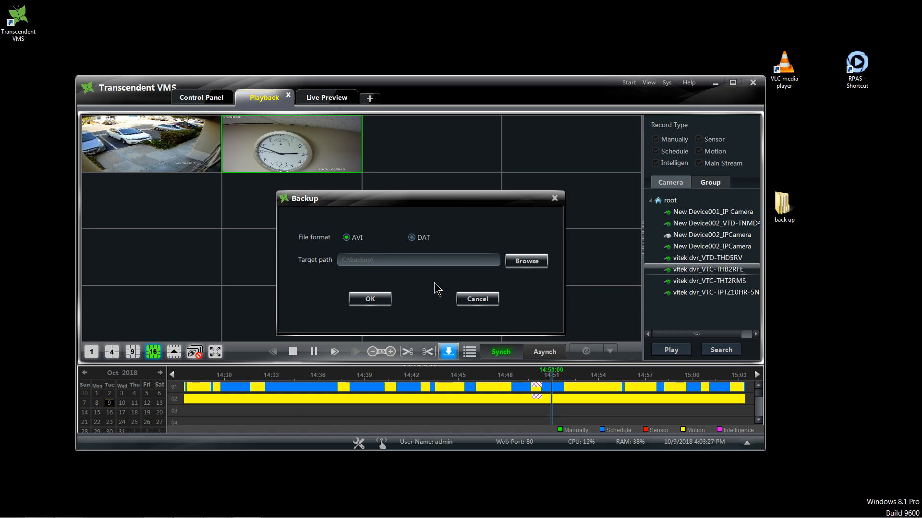
click(525, 261)
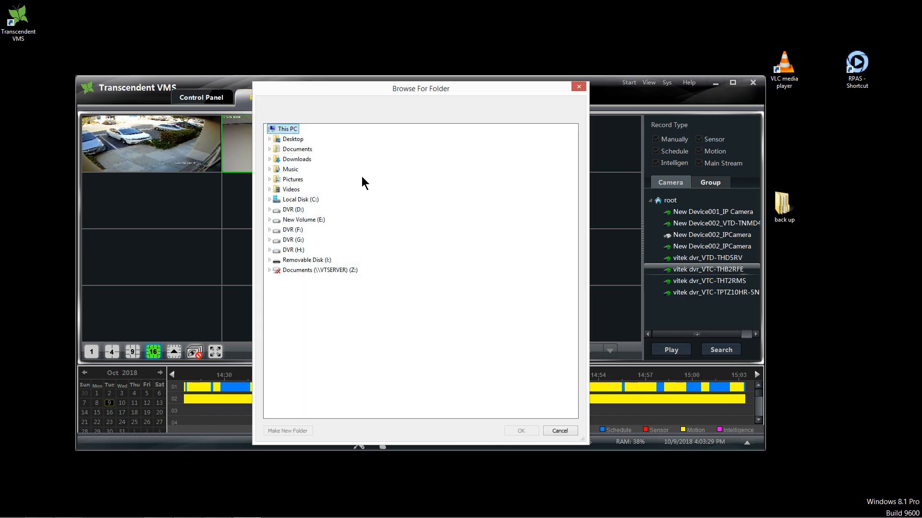
click(293, 138)
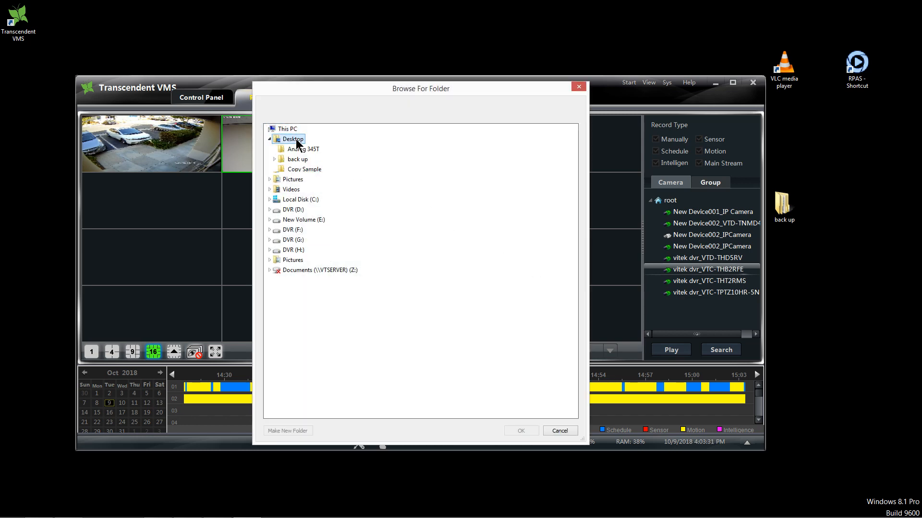
click(275, 158)
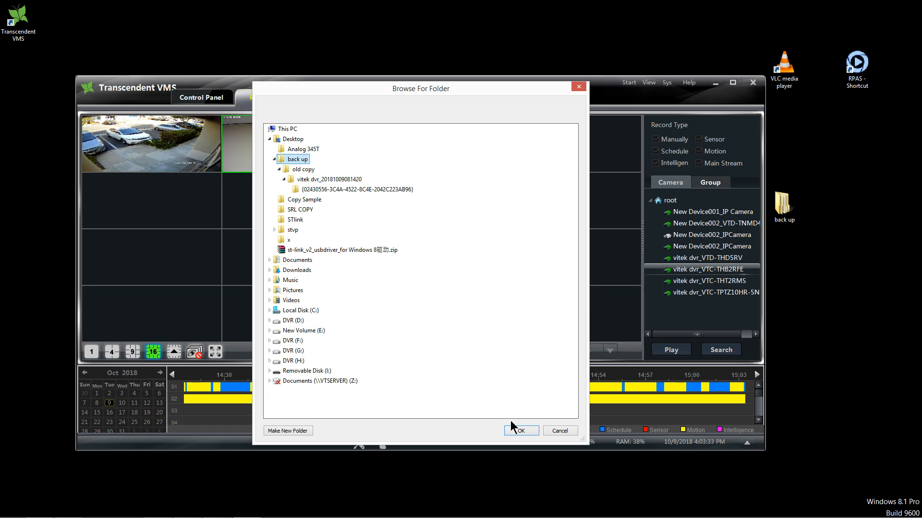
click(519, 431)
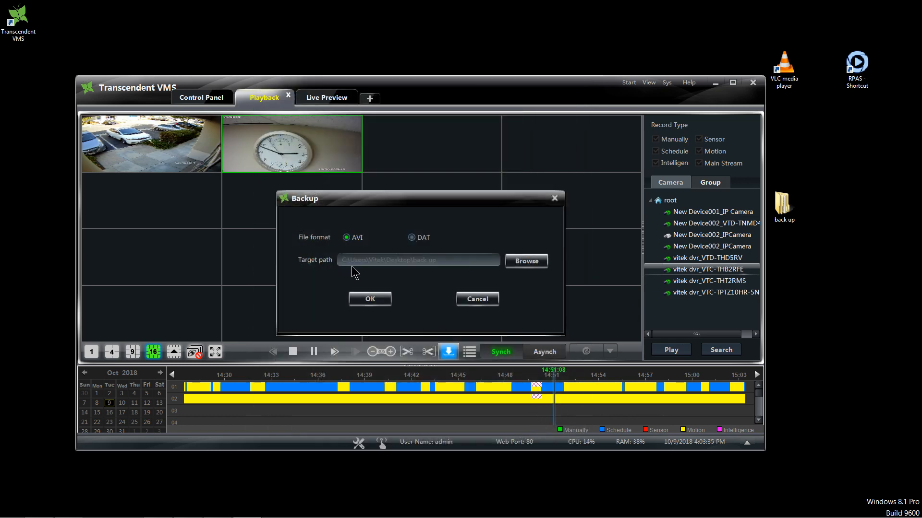
mouse_move(404, 271)
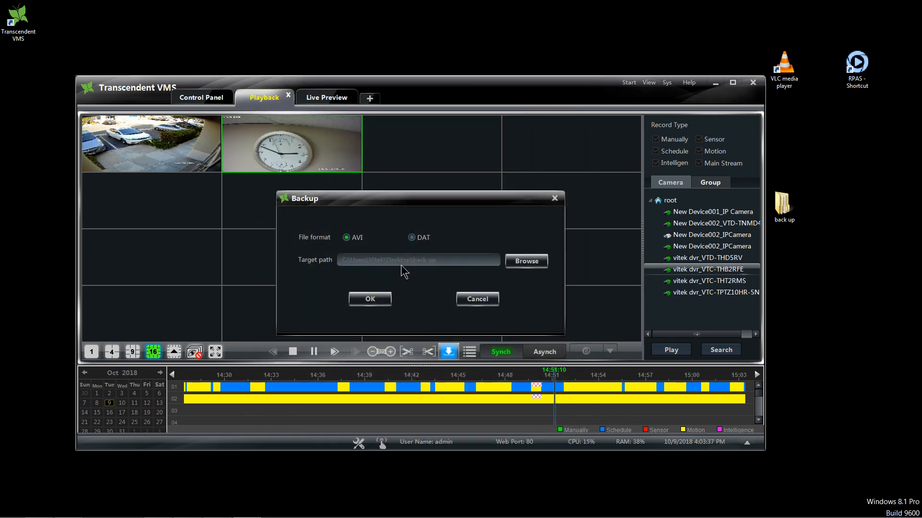
click(369, 298)
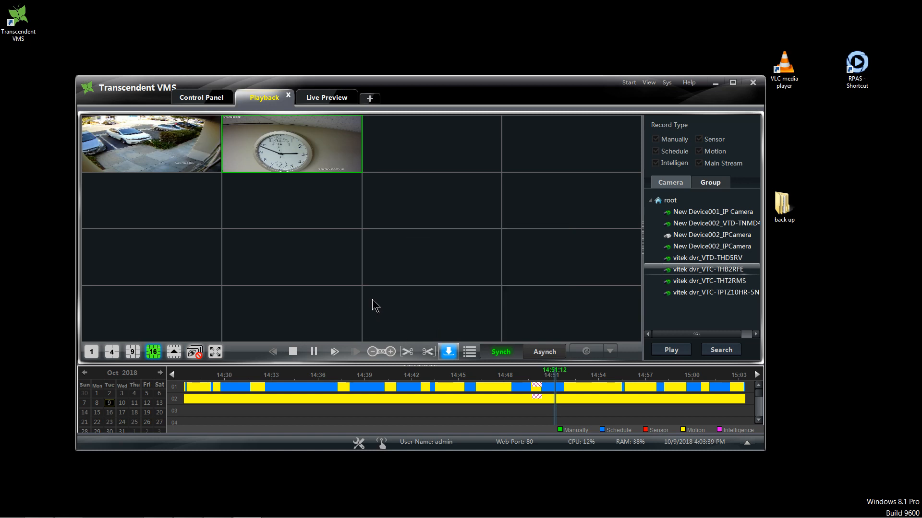
click(447, 351)
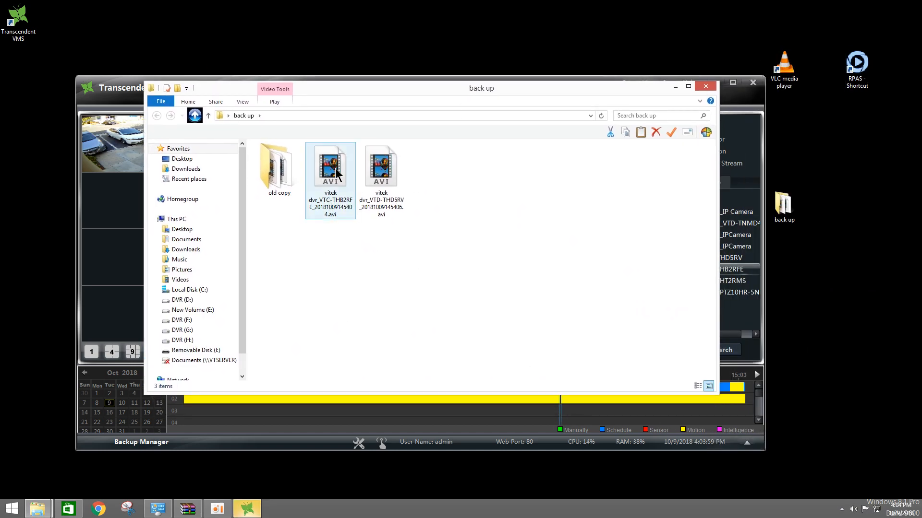
double_click(329, 164)
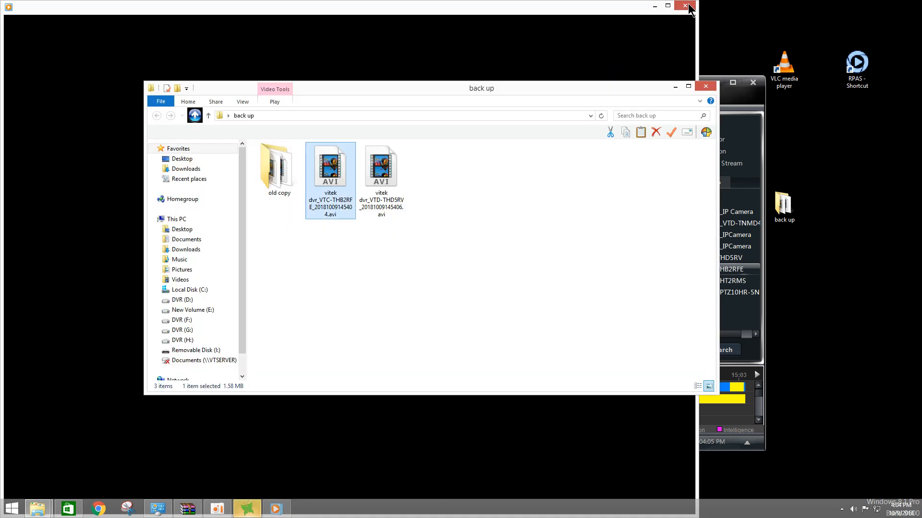
double_click(381, 166)
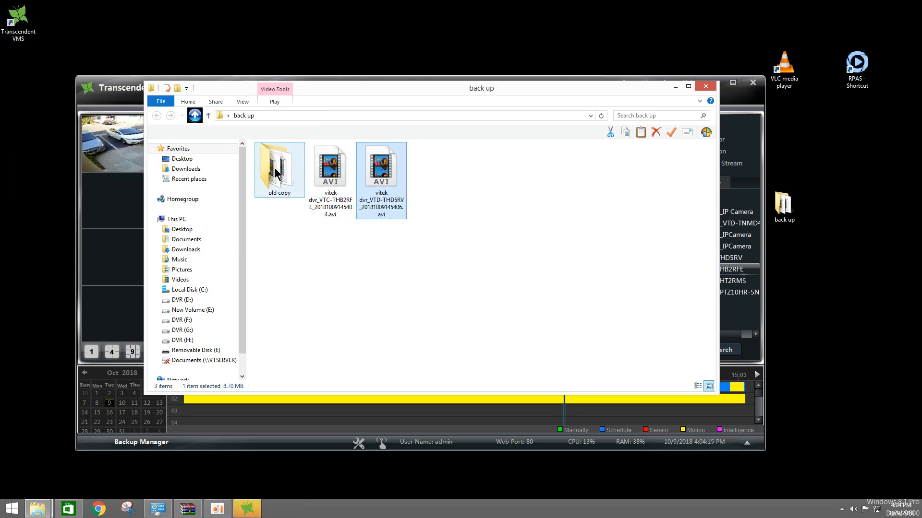
Browse a few older AVI clips inside the 'old copy' folder, then close Explorer.
double_click(279, 167)
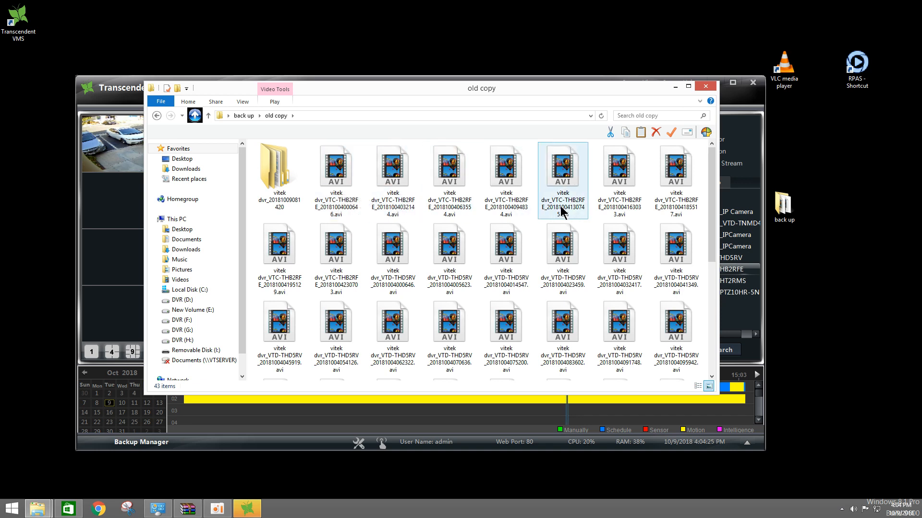
click(506, 257)
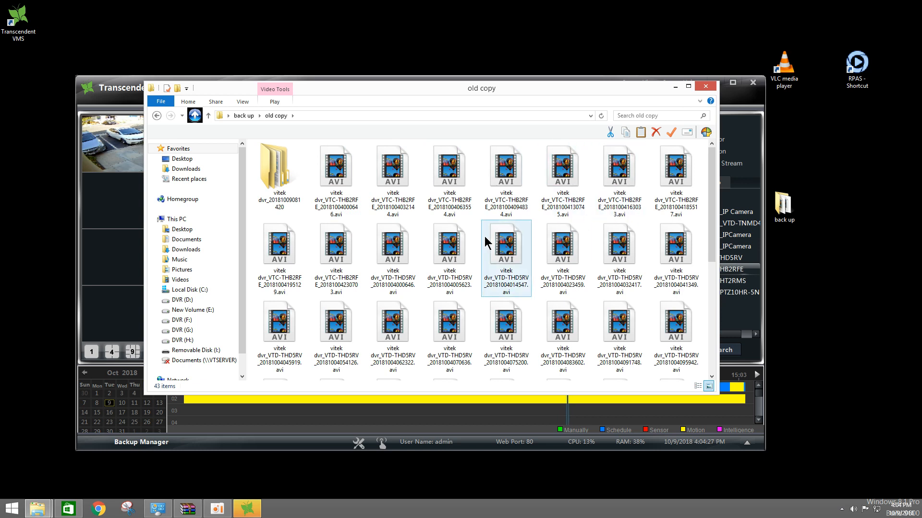
mouse_move(506, 244)
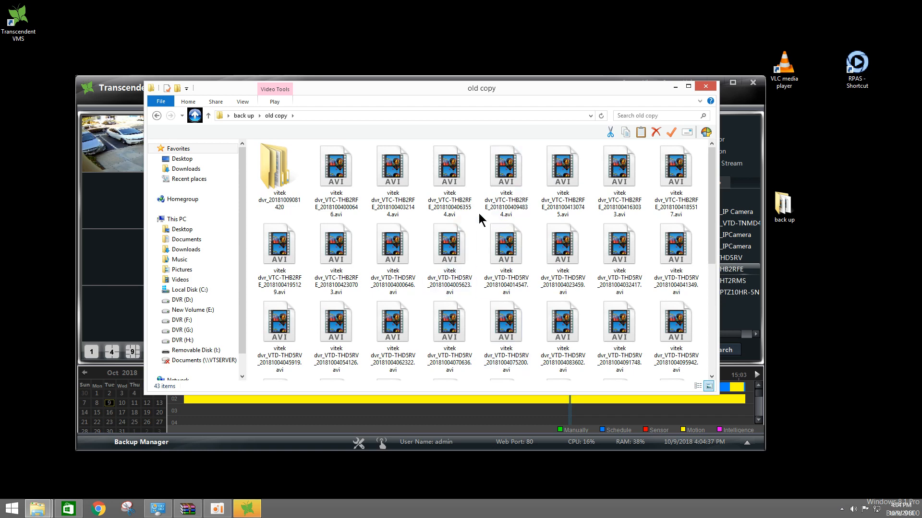
scroll(down, 3)
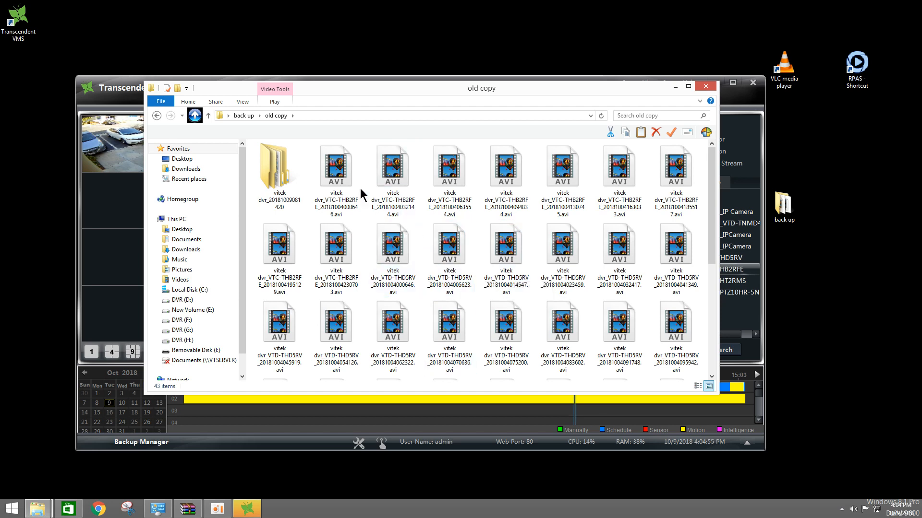
click(506, 244)
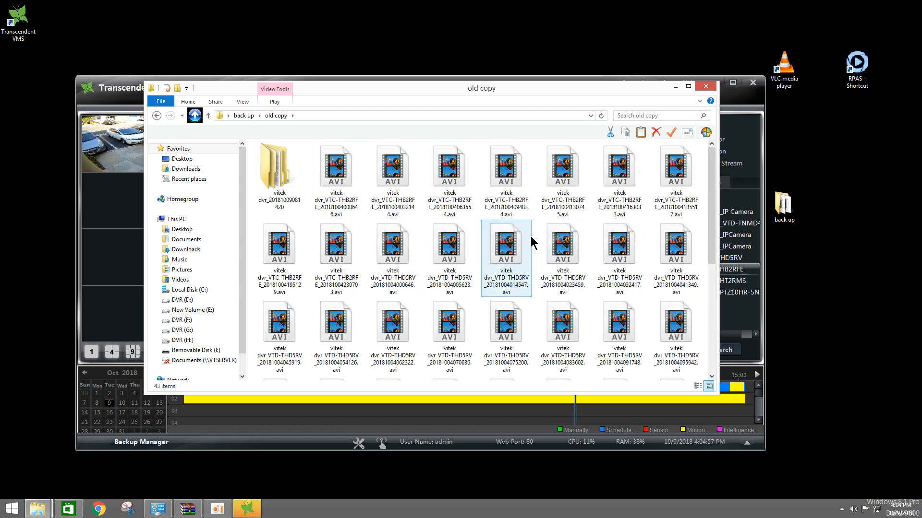
mouse_move(532, 243)
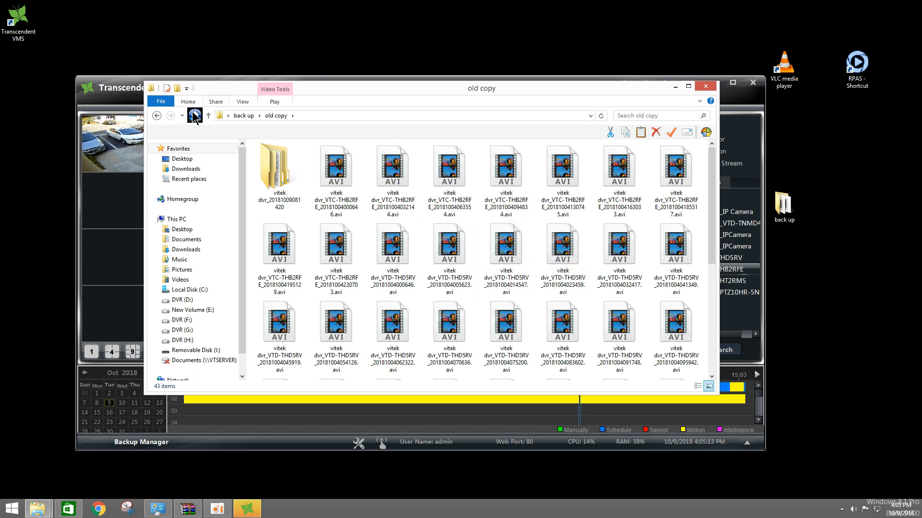
click(195, 115)
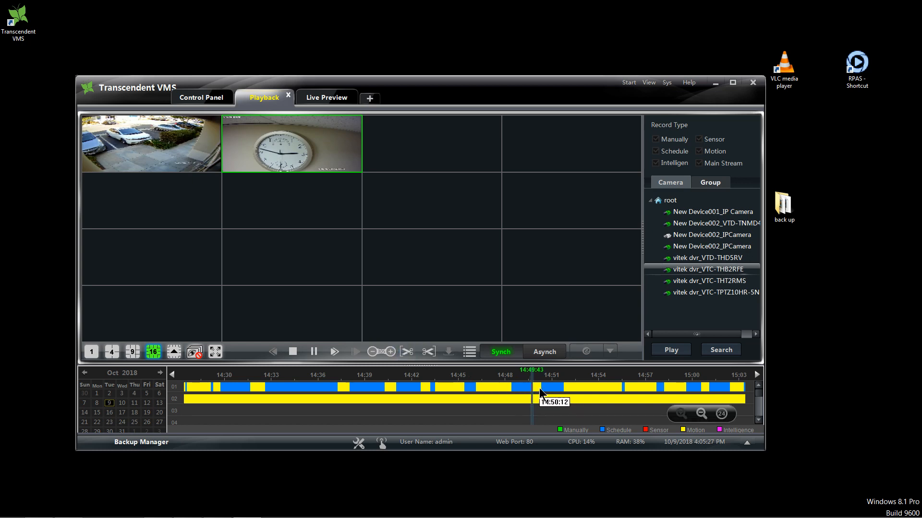
Back up a clip near 14:50 in DAT format to the Desktop 'back up' folder.
click(428, 352)
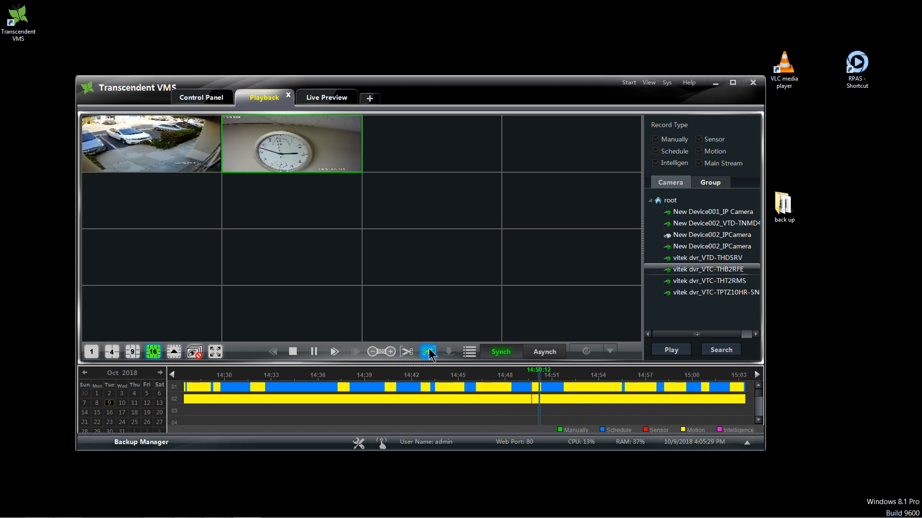
click(448, 352)
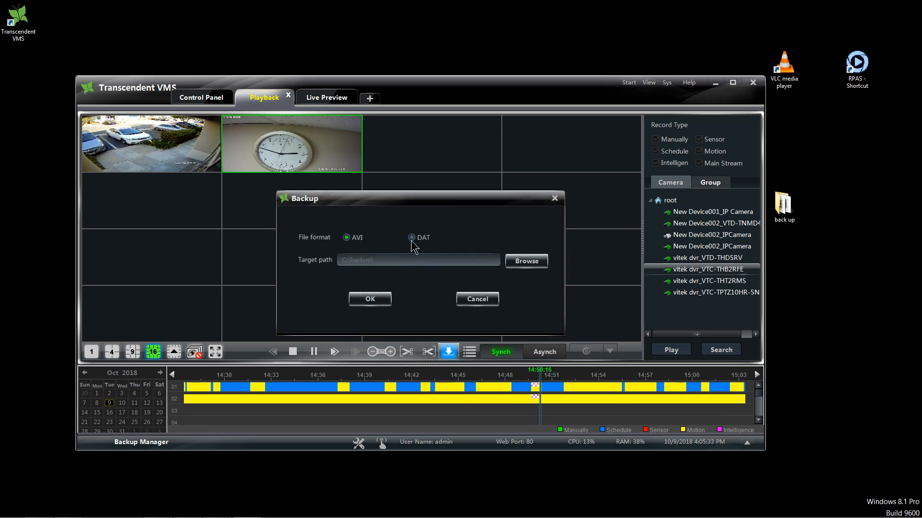
click(411, 237)
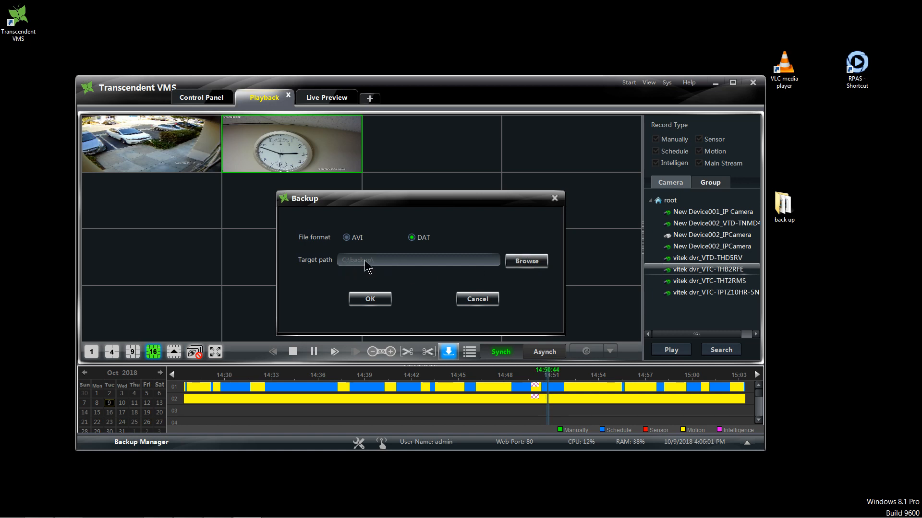
click(525, 261)
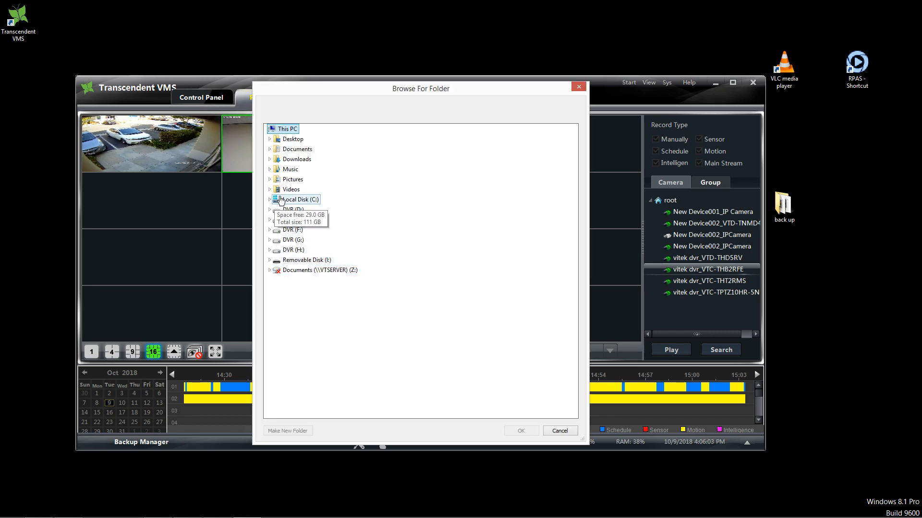
click(293, 138)
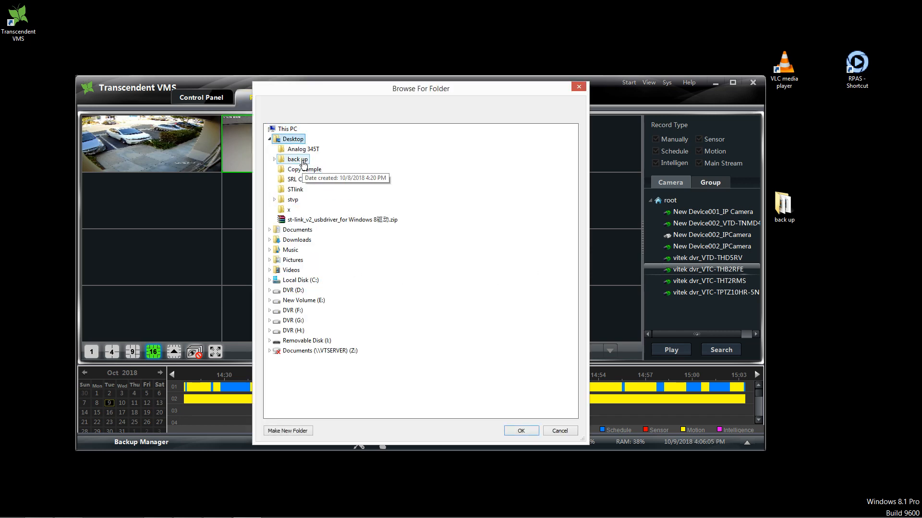
click(519, 431)
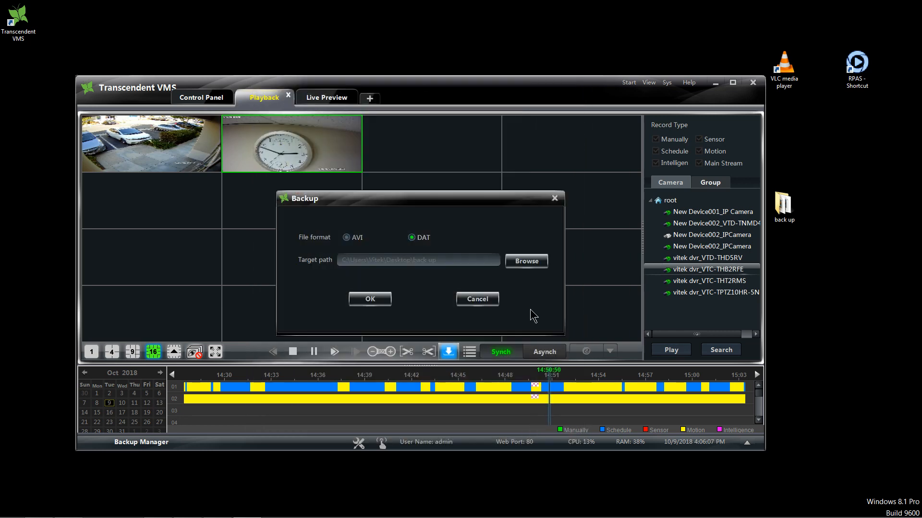
click(369, 299)
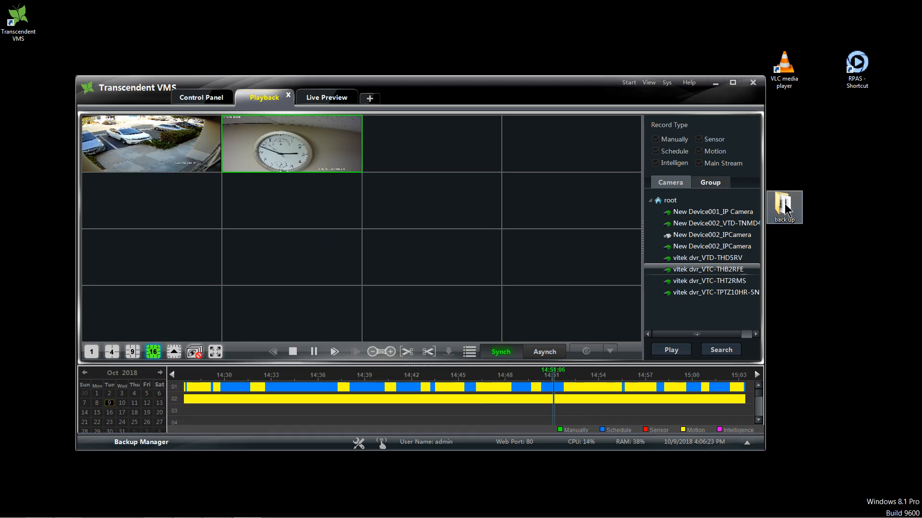
double_click(785, 203)
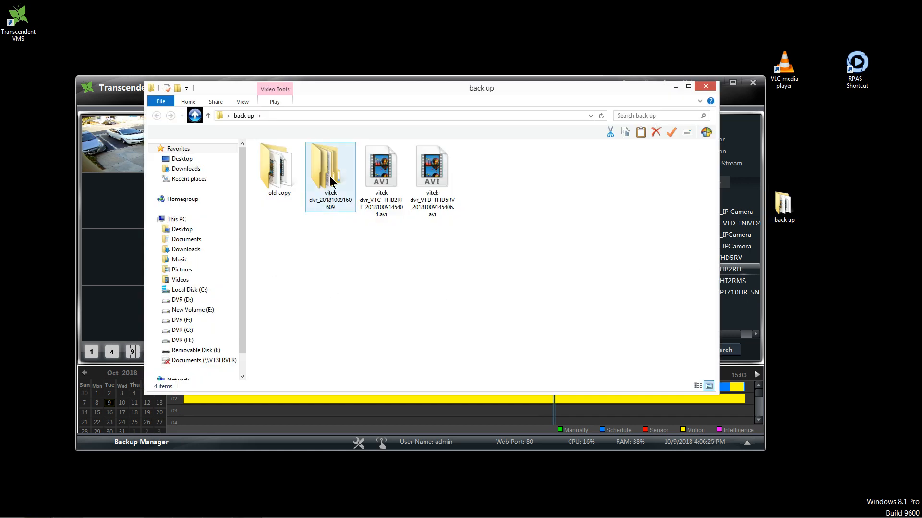
double_click(330, 164)
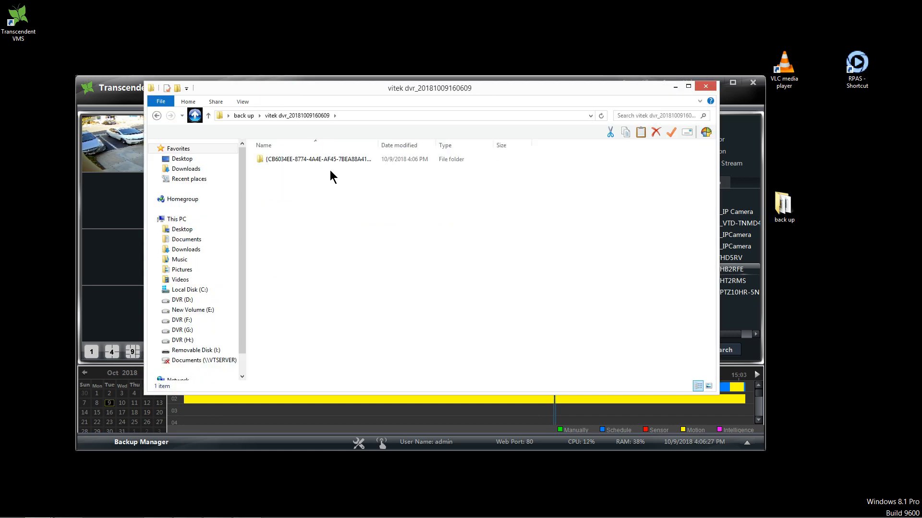
double_click(318, 158)
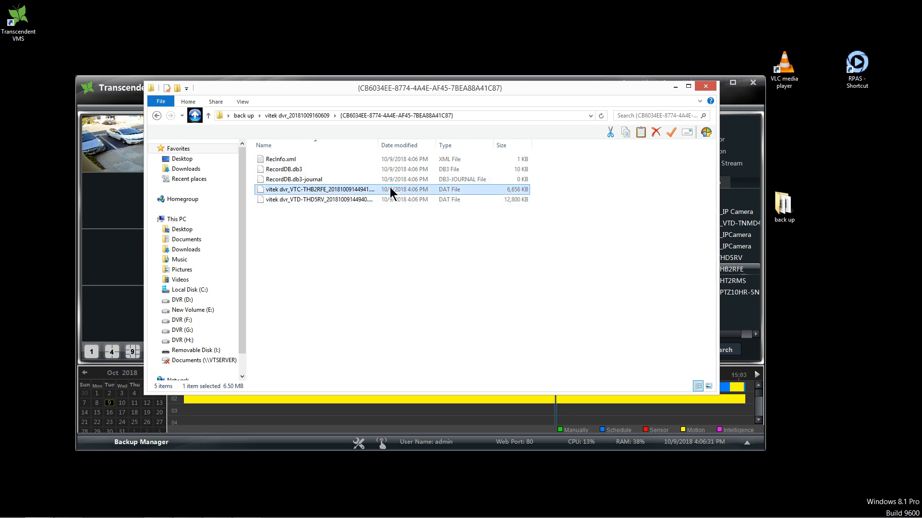
double_click(318, 189)
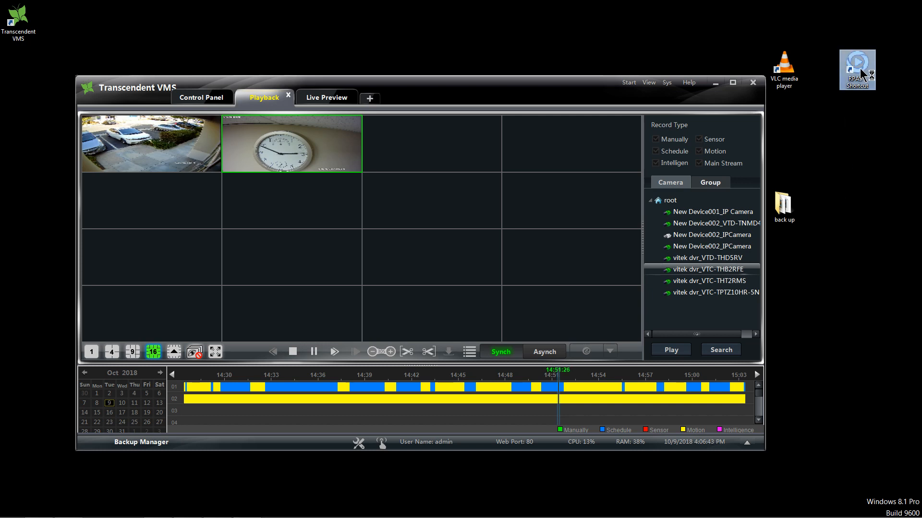
Launch RPAS and load the GUID-named DAT folder from Desktop 'back up' into its play list.
double_click(858, 68)
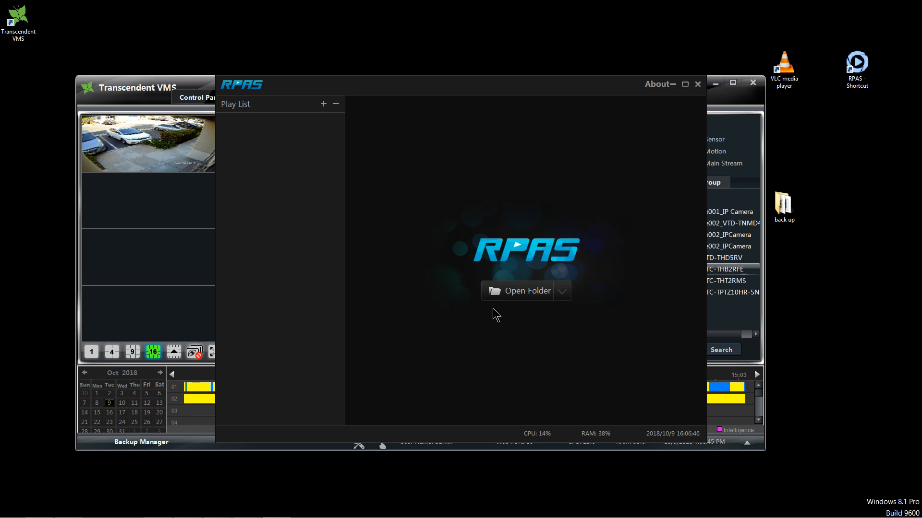
click(525, 290)
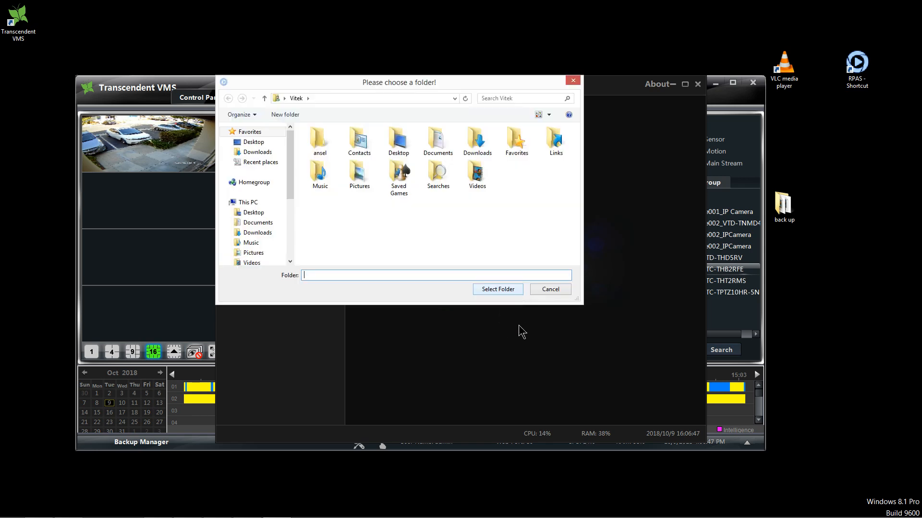
click(253, 143)
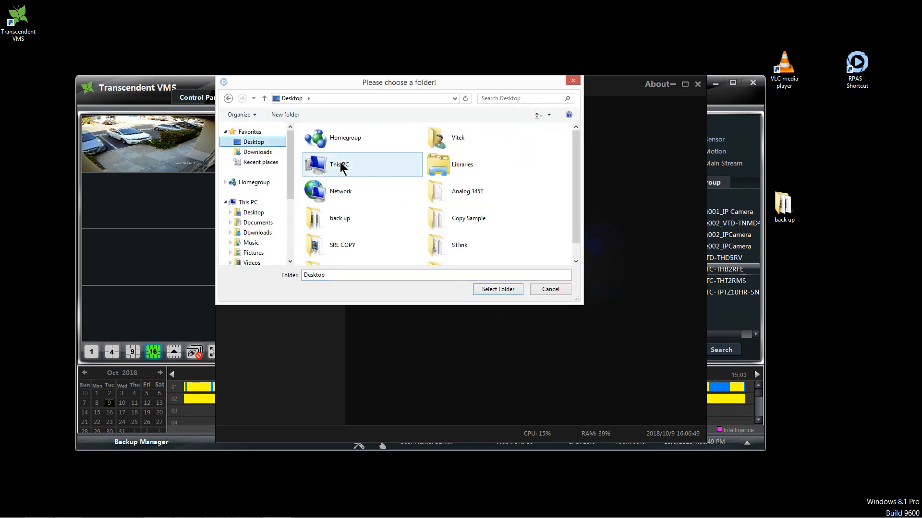
mouse_move(373, 219)
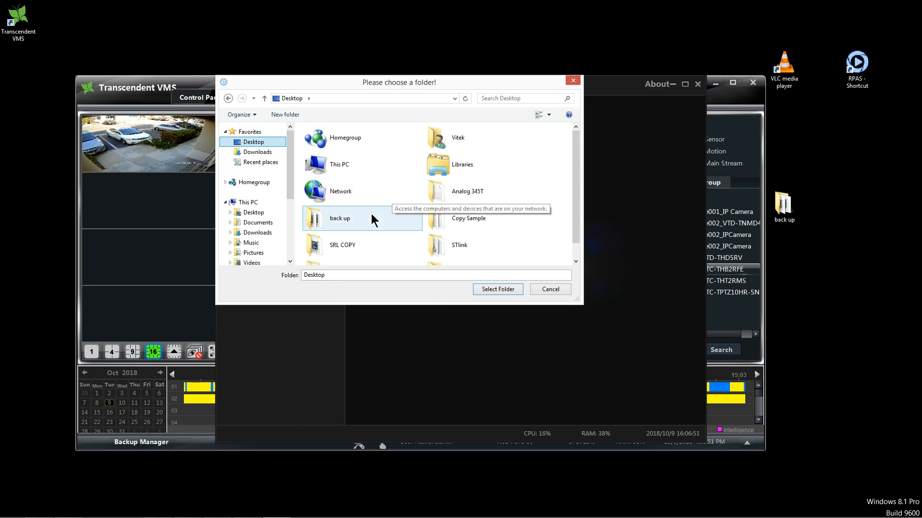
mouse_move(340, 225)
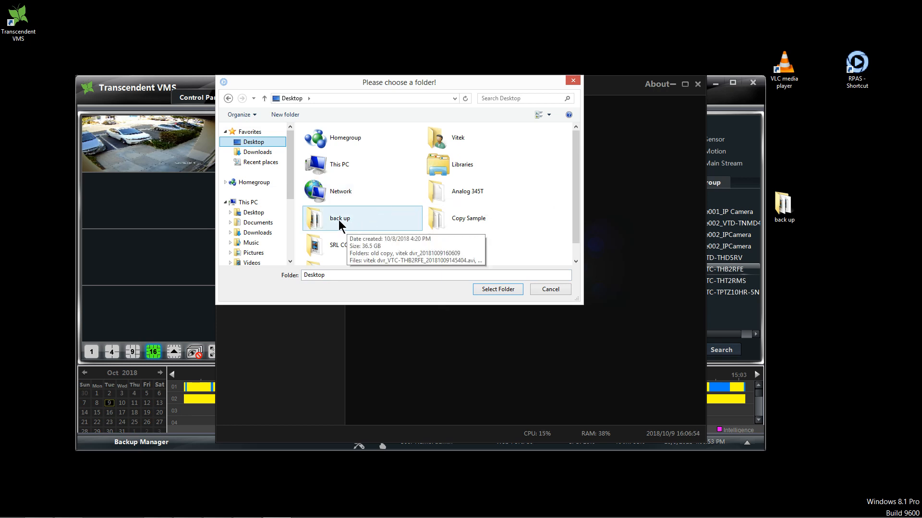
double_click(339, 218)
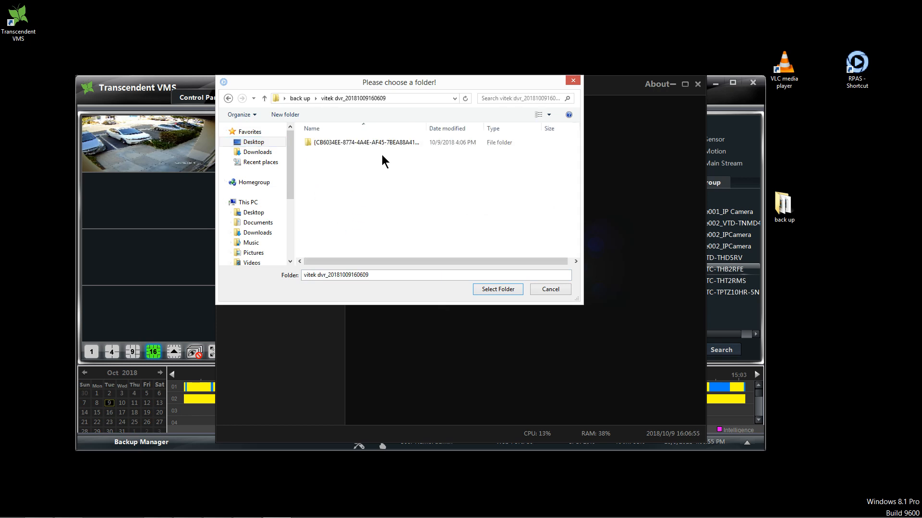
double_click(362, 142)
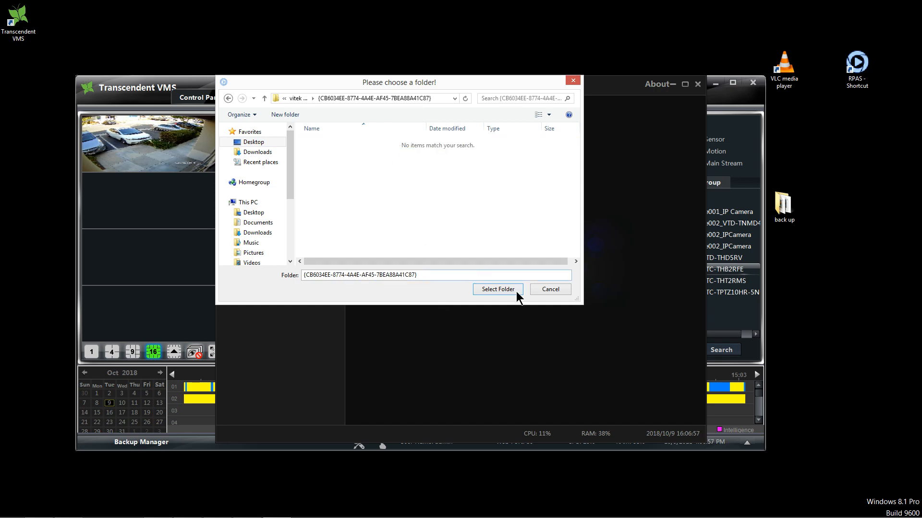
click(497, 289)
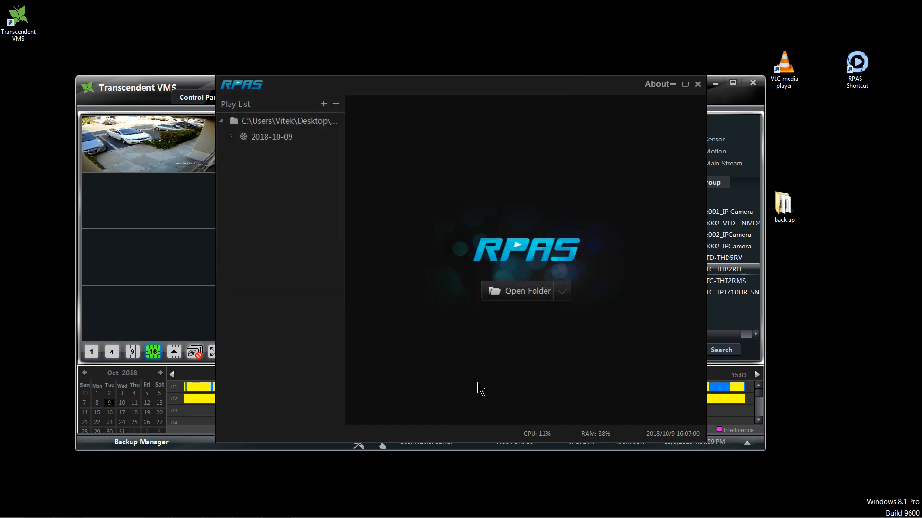
Expand the 2018-10-09 entry and play both cameras' DAT footage from that date.
click(272, 137)
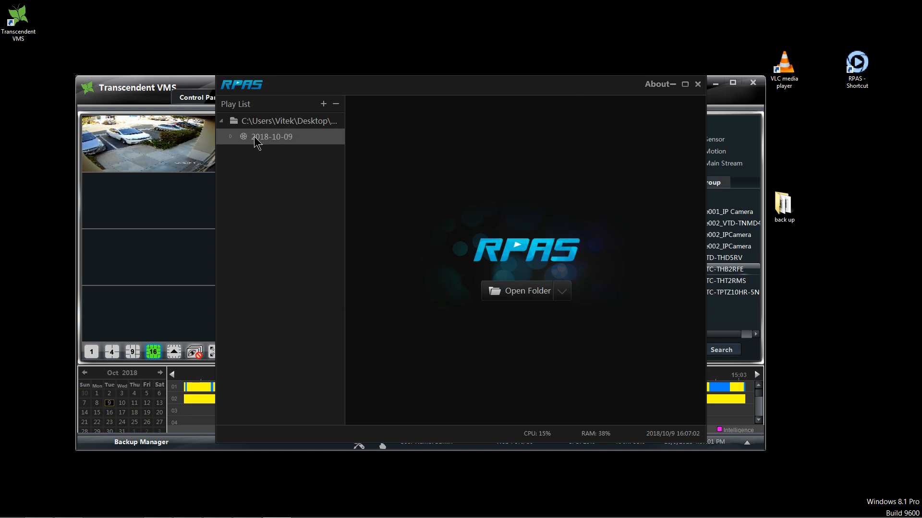
click(231, 136)
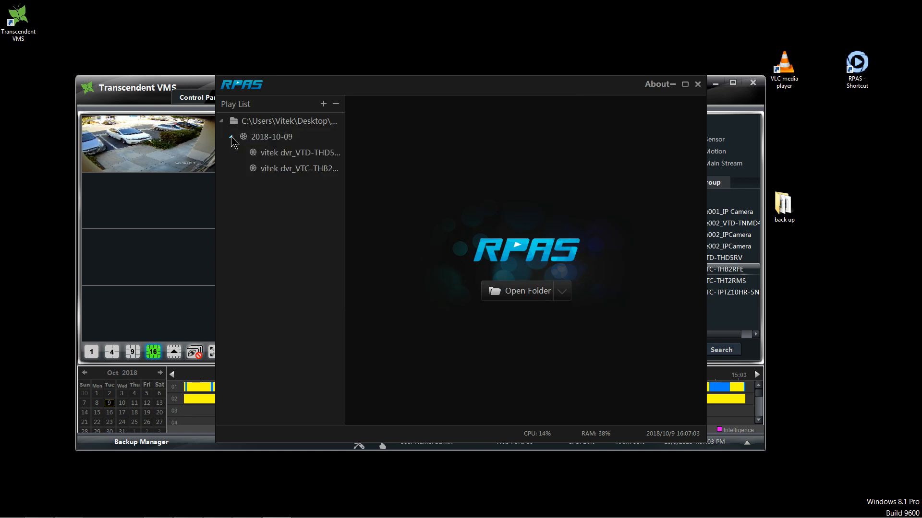
click(297, 153)
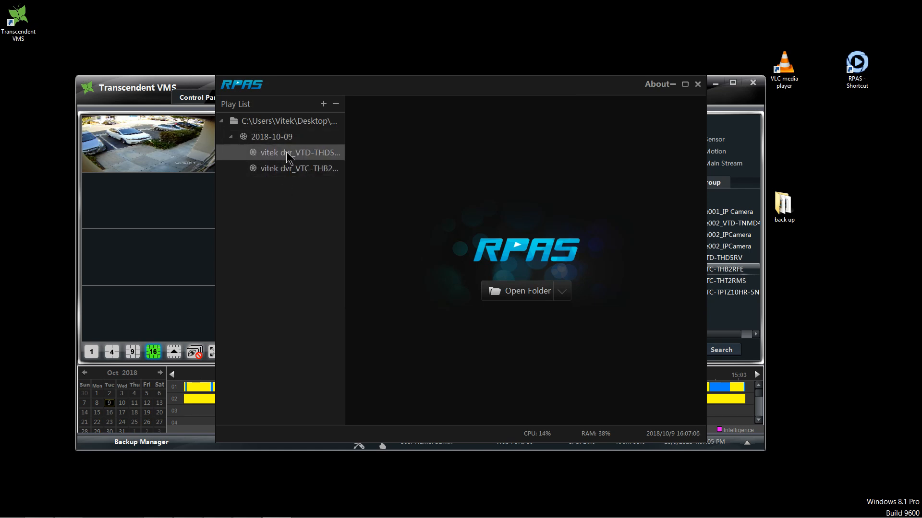
click(271, 137)
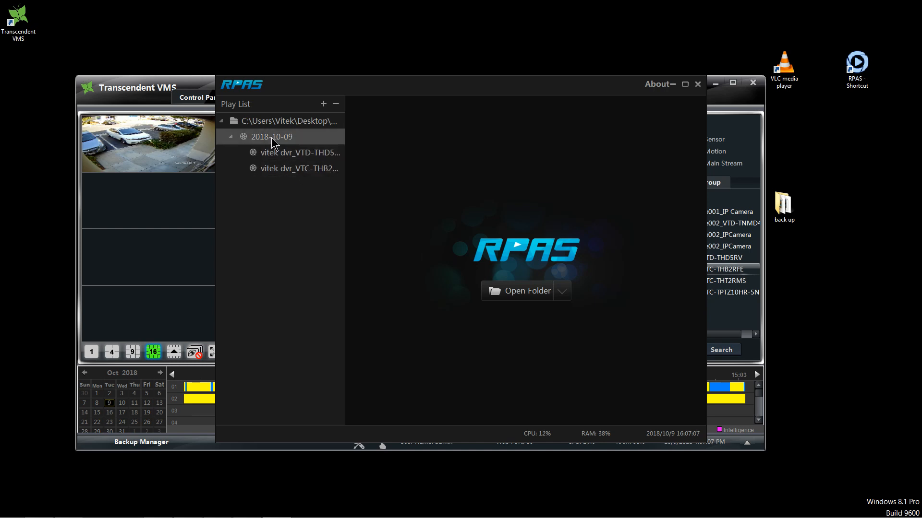
double_click(272, 136)
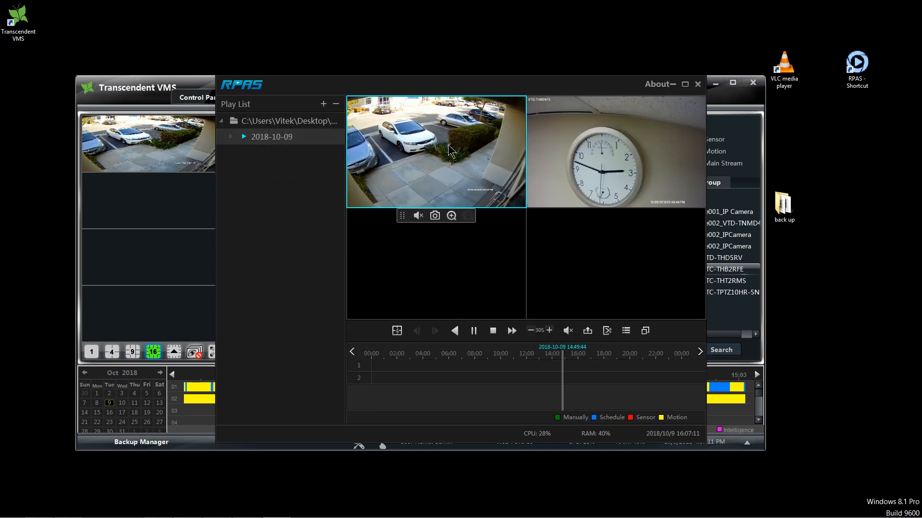
Zoom into the parking lot camera tile, restore it, then close RPAS.
click(451, 215)
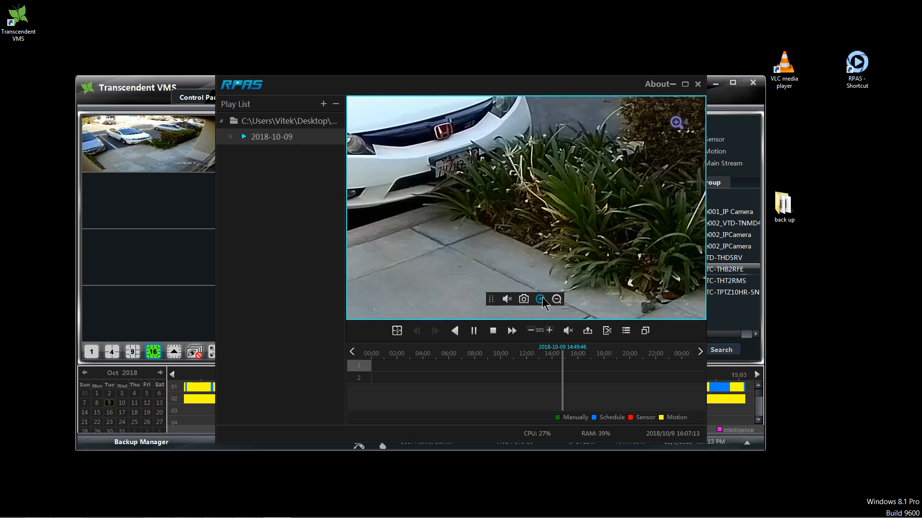
click(555, 300)
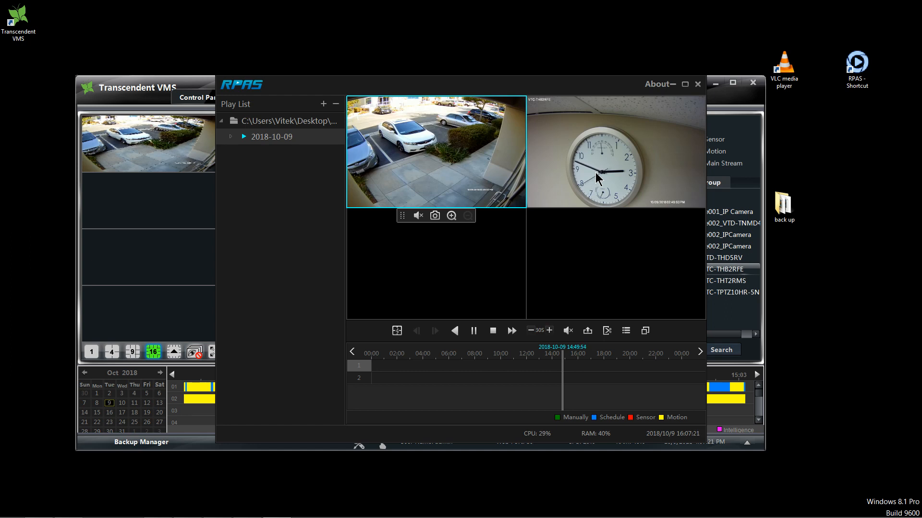
click(698, 85)
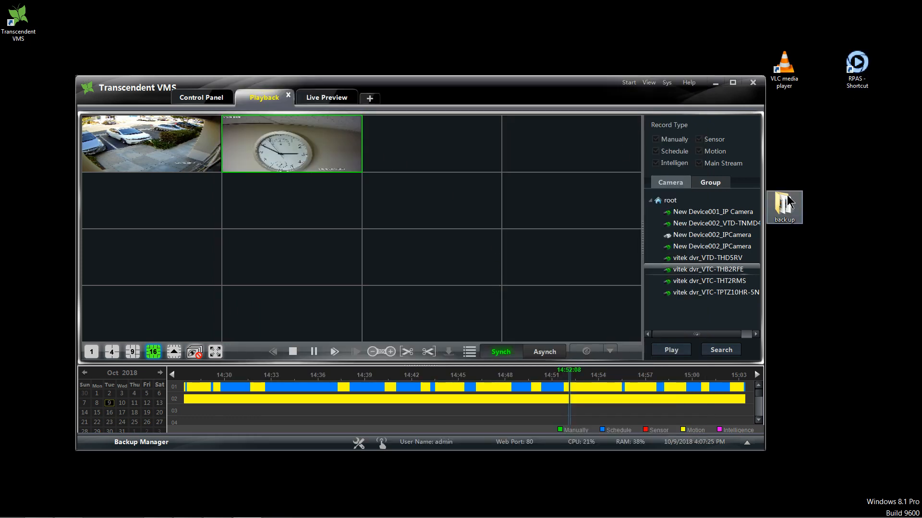
double_click(784, 208)
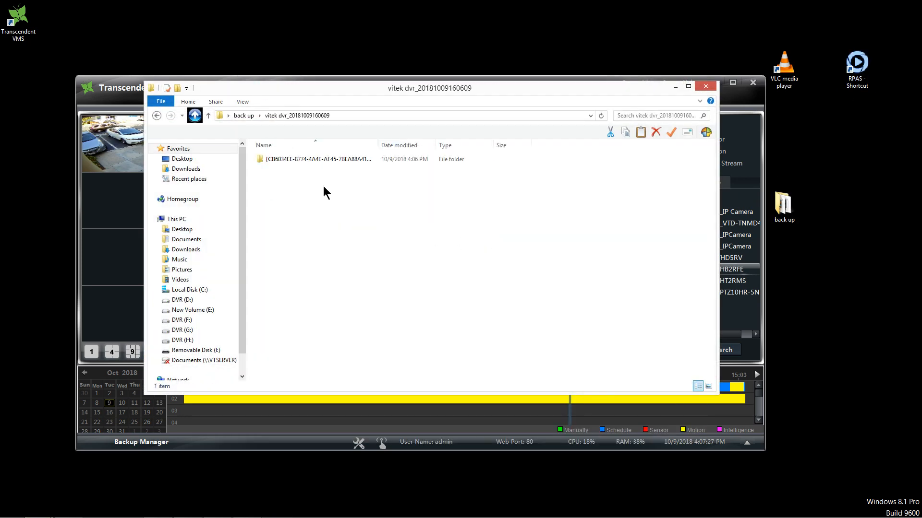
double_click(315, 159)
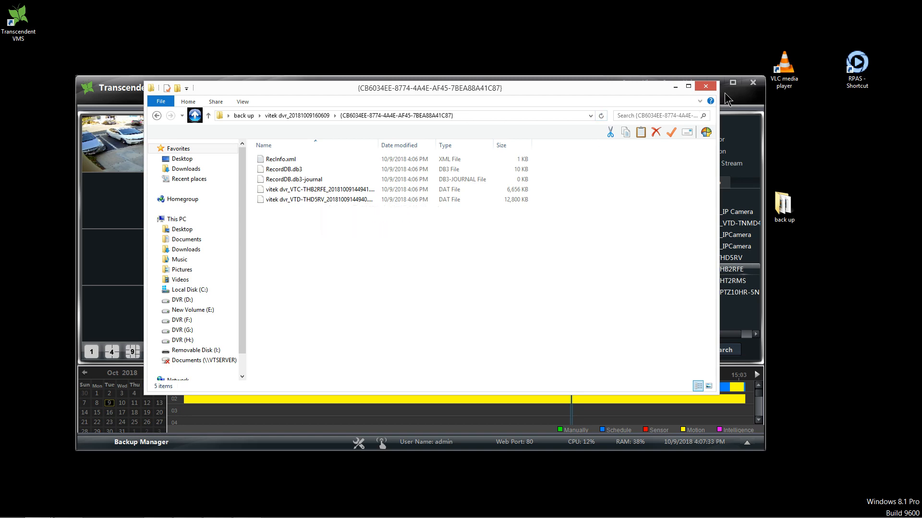
click(705, 86)
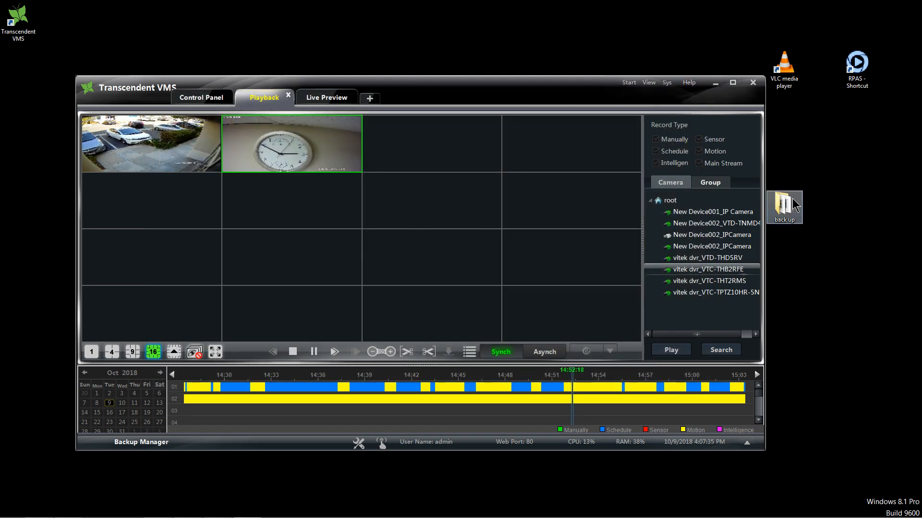
double_click(784, 205)
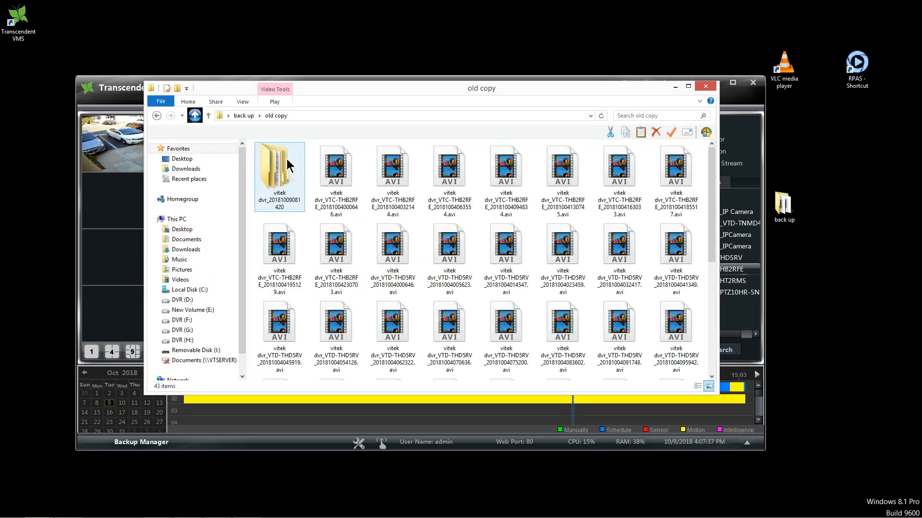
double_click(278, 166)
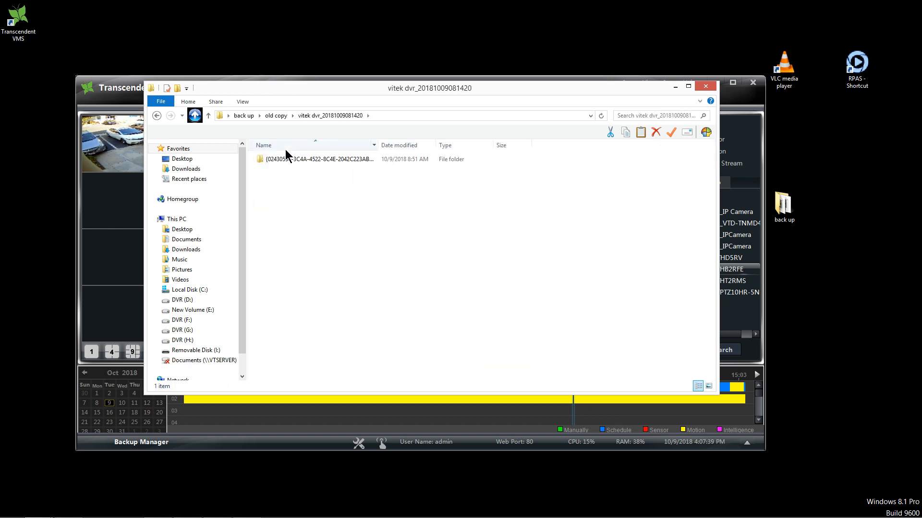